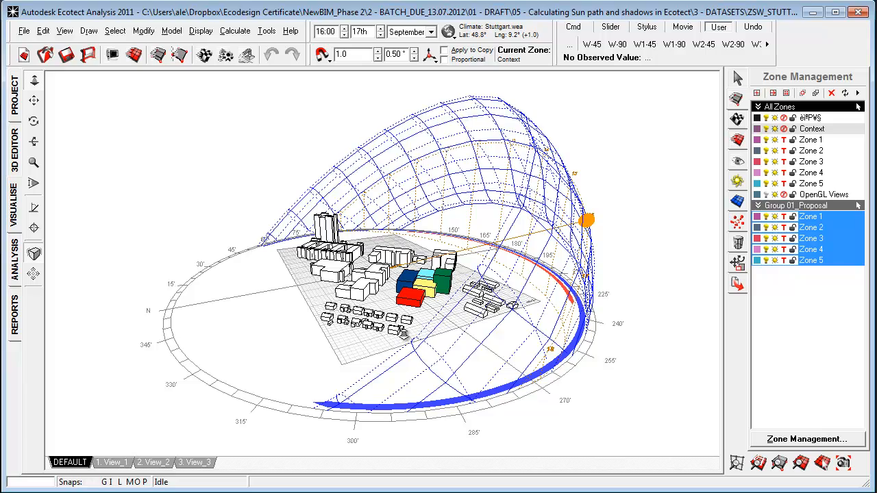
- Glance at the Calculate menu, orbit the site, and switch from Visualise to the 3D Editor wireframe view
left_click_drag(411, 274, 384, 260)
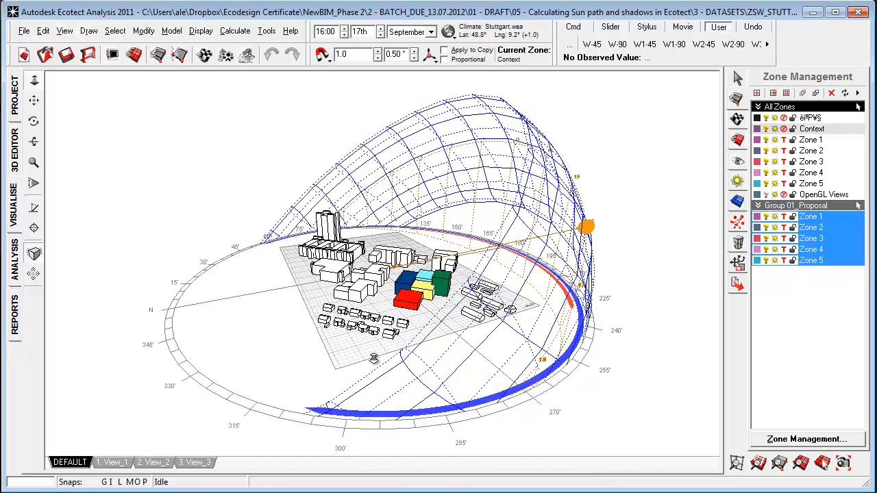
left_click(14, 260)
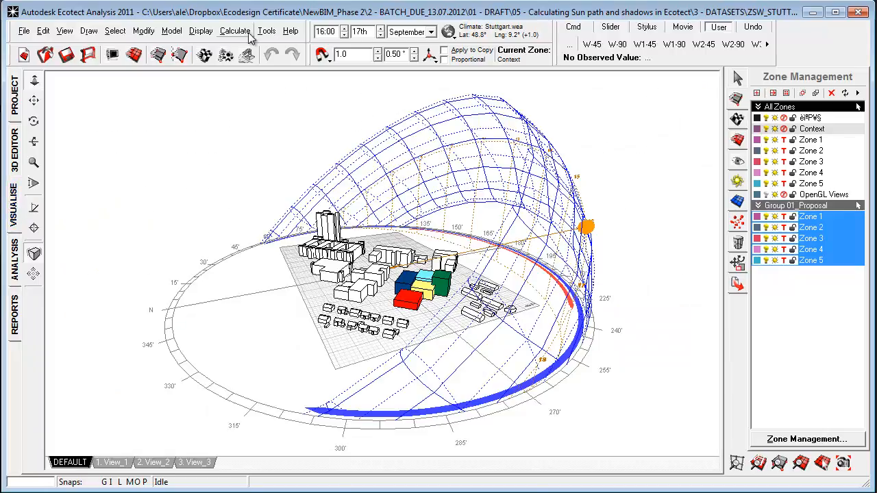
left_click(236, 30)
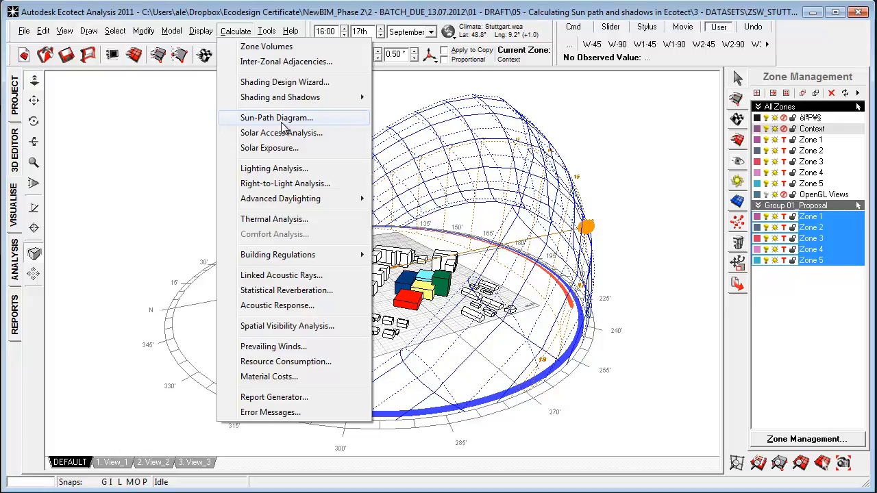
mouse_move(424, 154)
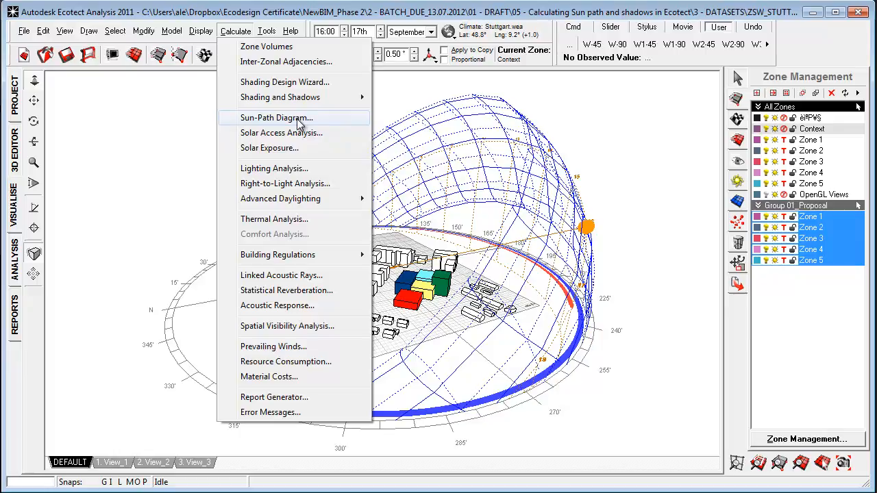
left_click(269, 148)
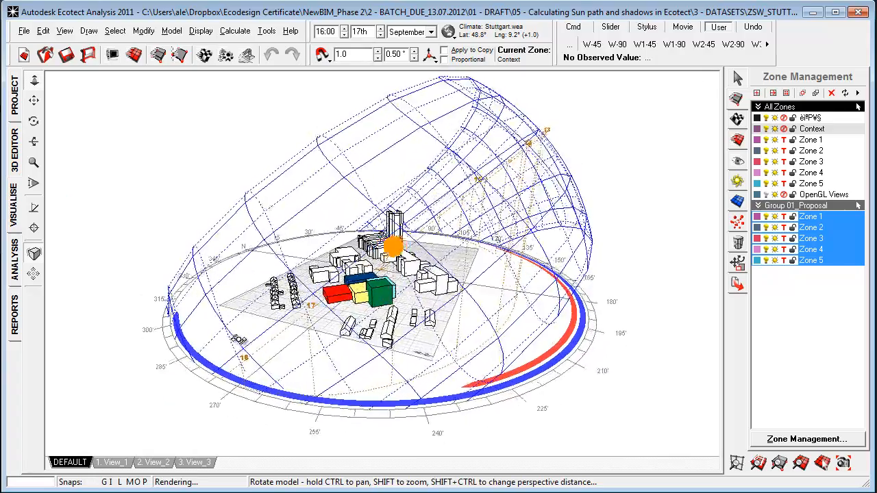
left_click_drag(395, 246, 459, 240)
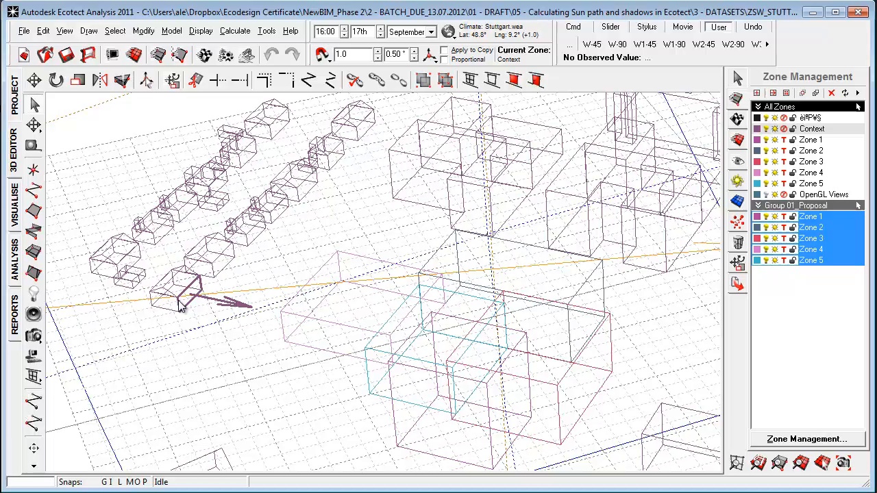
mouse_move(168, 307)
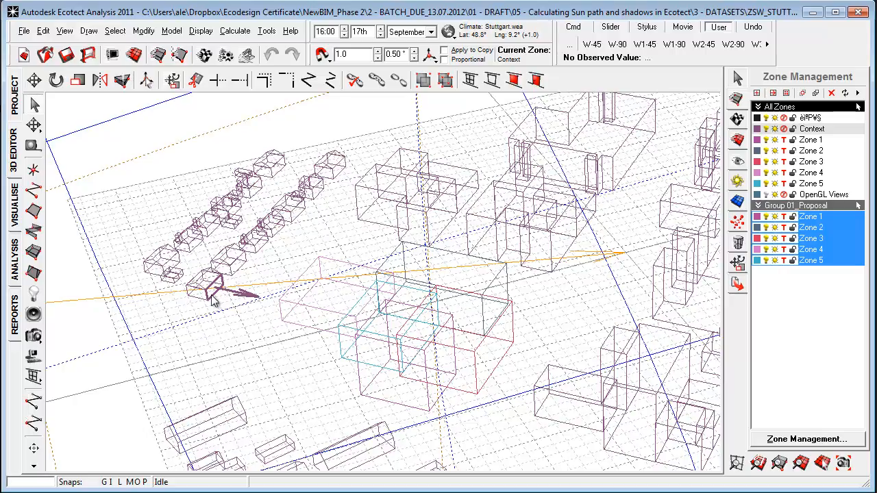
mouse_move(314, 277)
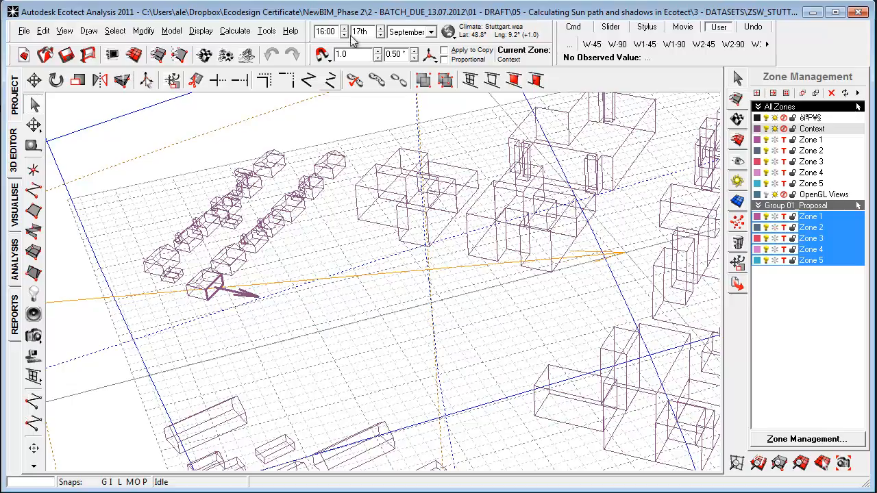
- With the row building's facade selected, bring up the Calculate menu of analyses
left_click(236, 30)
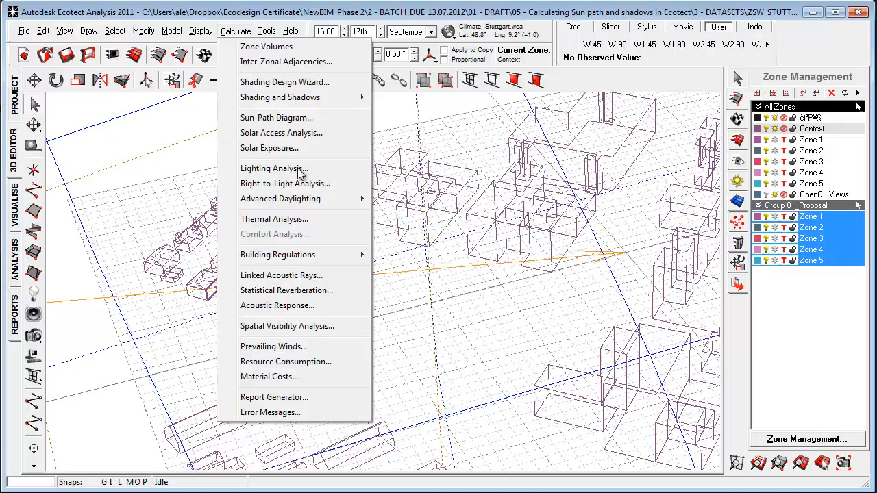
- Open the facade's Sun-Path Diagram, check its Tabular daily data, and return to Stereographic
left_click(277, 118)
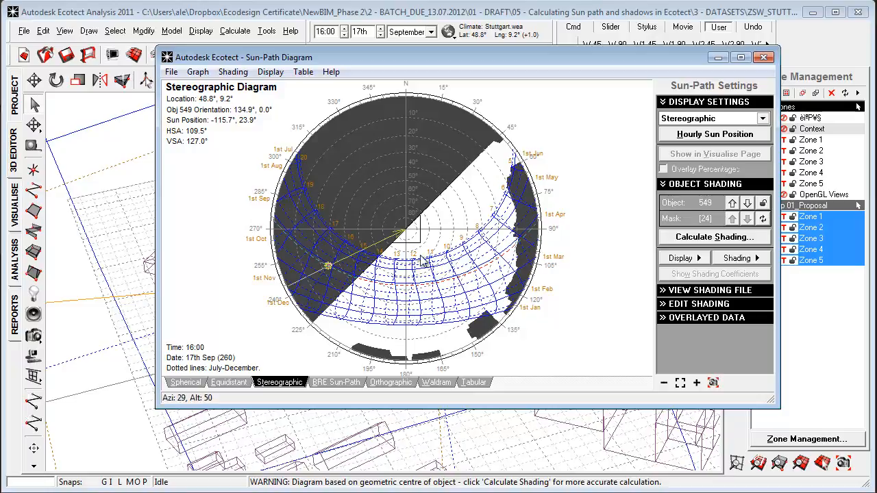
mouse_move(465, 230)
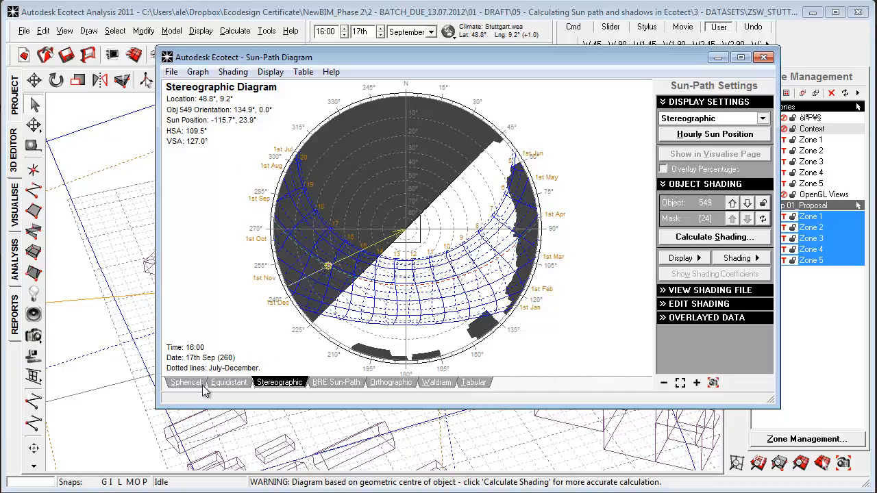
mouse_move(473, 383)
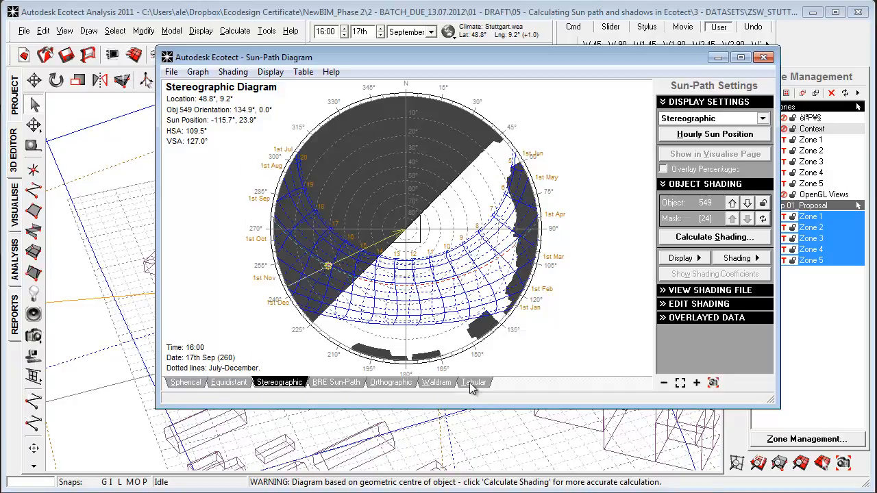
left_click(474, 382)
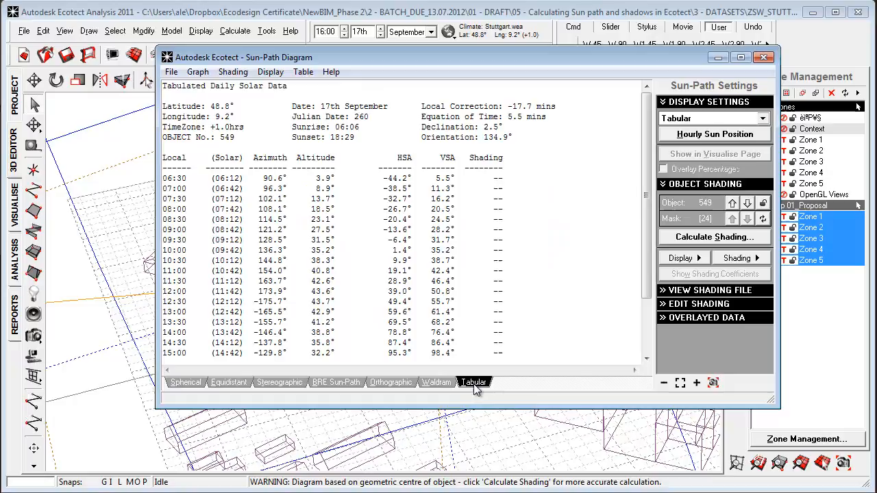
left_click(279, 382)
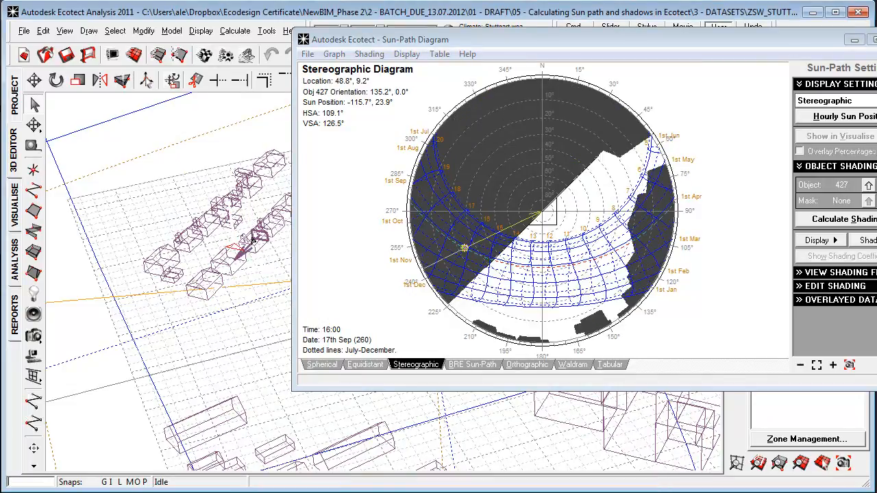
left_click(213, 288)
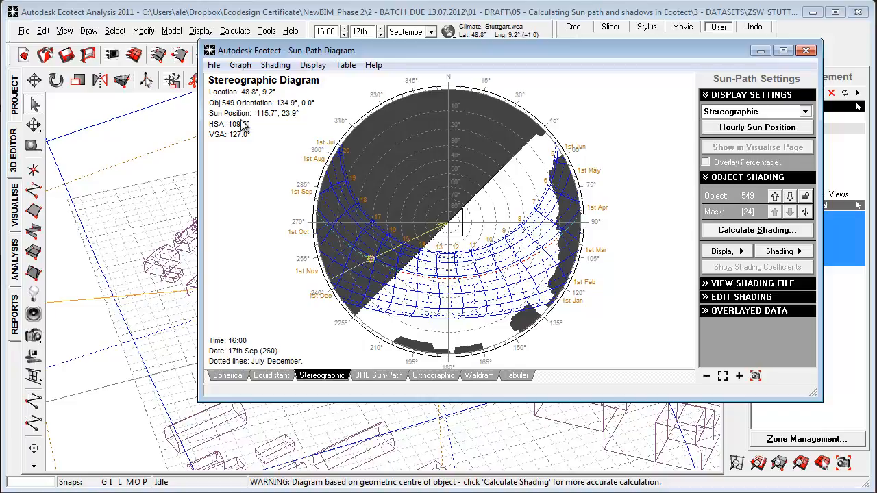
mouse_move(240, 145)
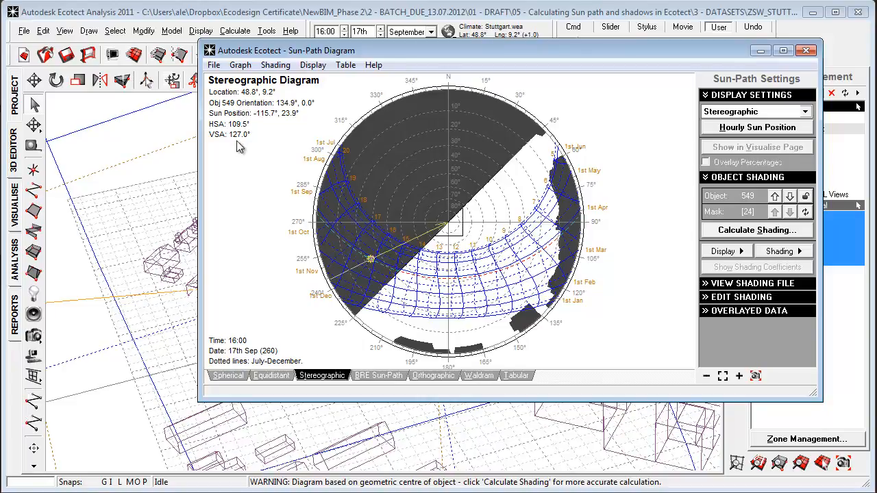
mouse_move(238, 302)
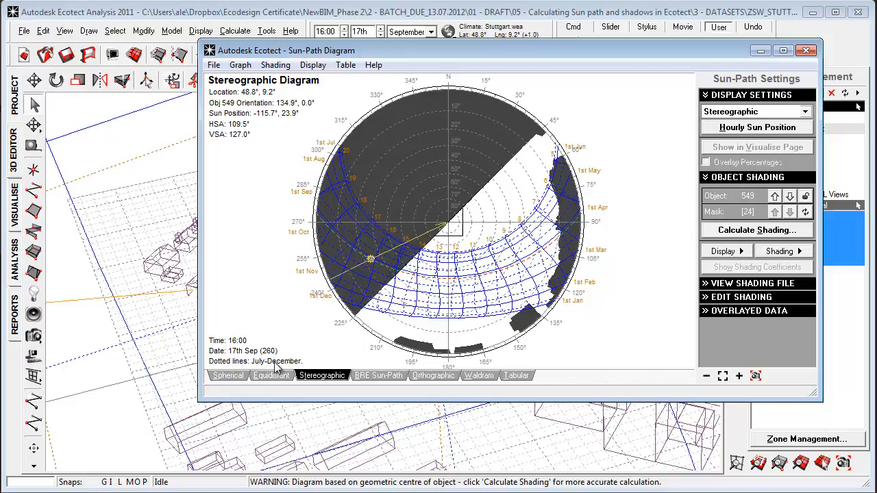
mouse_move(756, 245)
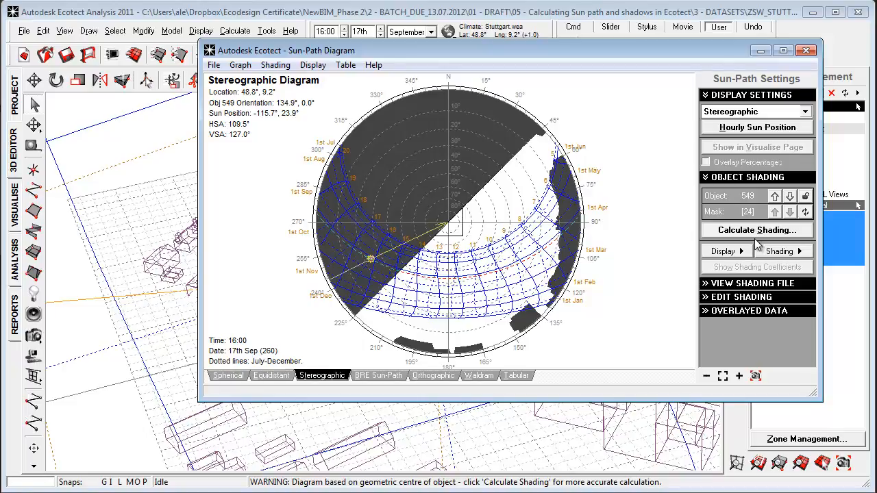
mouse_move(761, 245)
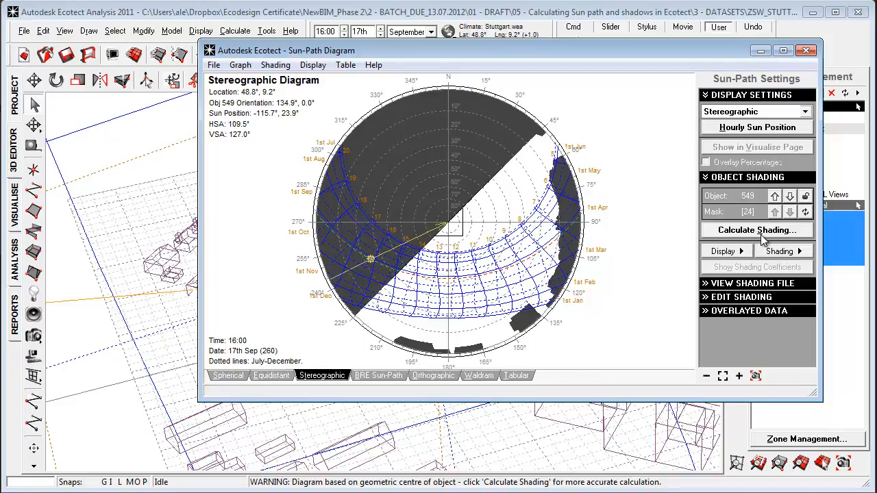
- Run Calculate Shading with the fast method and Display Test Points to get the overshadowing mask
left_click(757, 230)
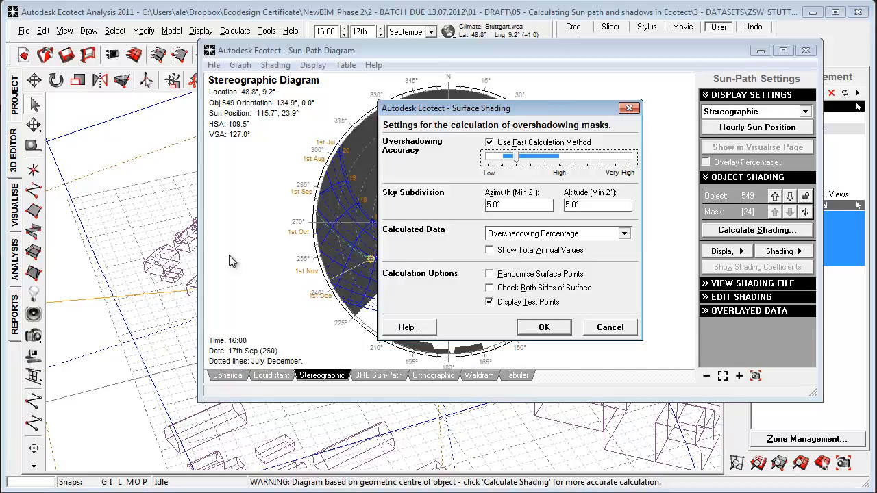
mouse_move(285, 274)
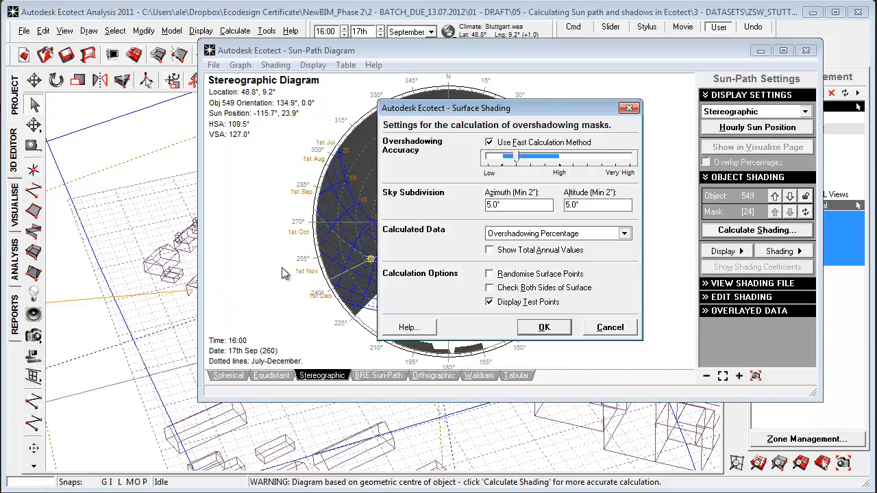
mouse_move(537, 247)
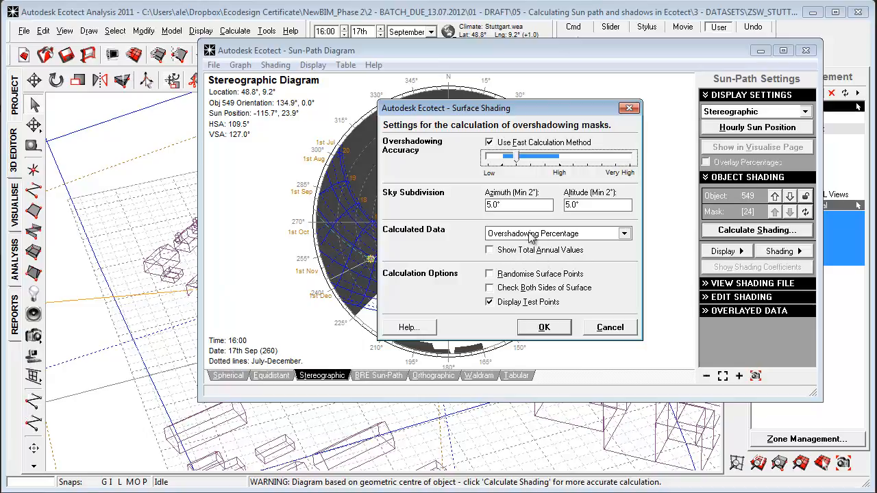
mouse_move(543, 266)
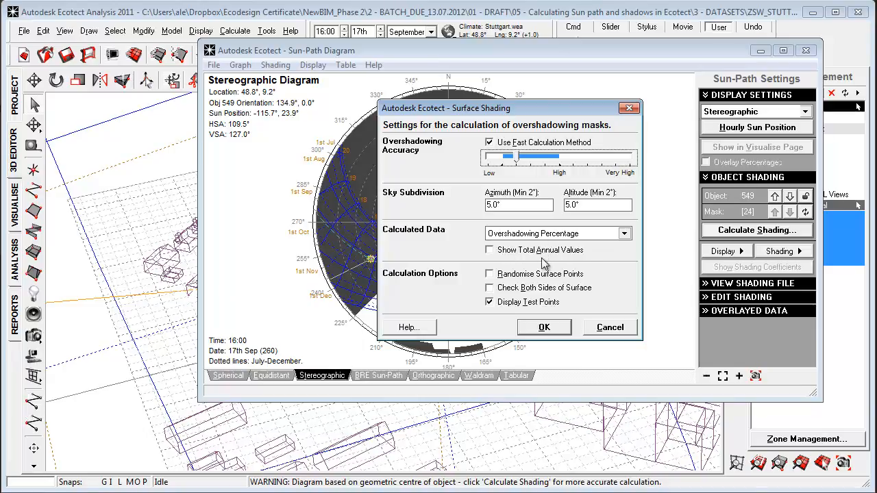
mouse_move(269, 277)
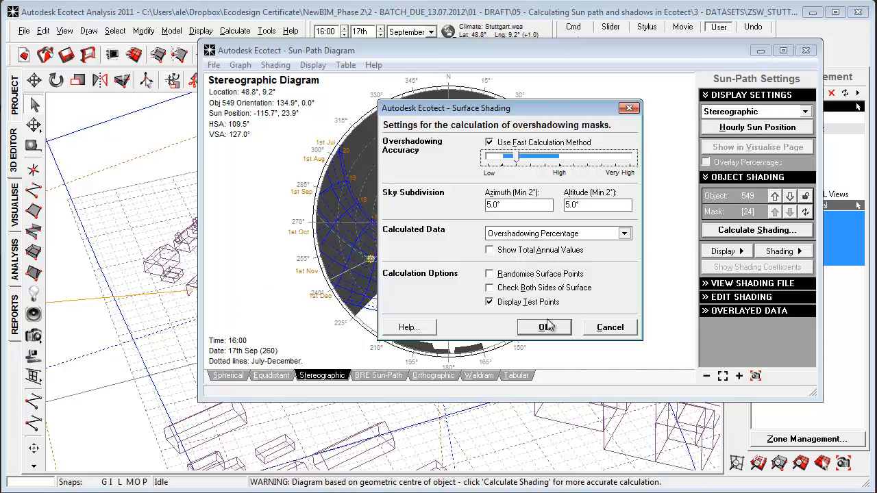
left_click(544, 326)
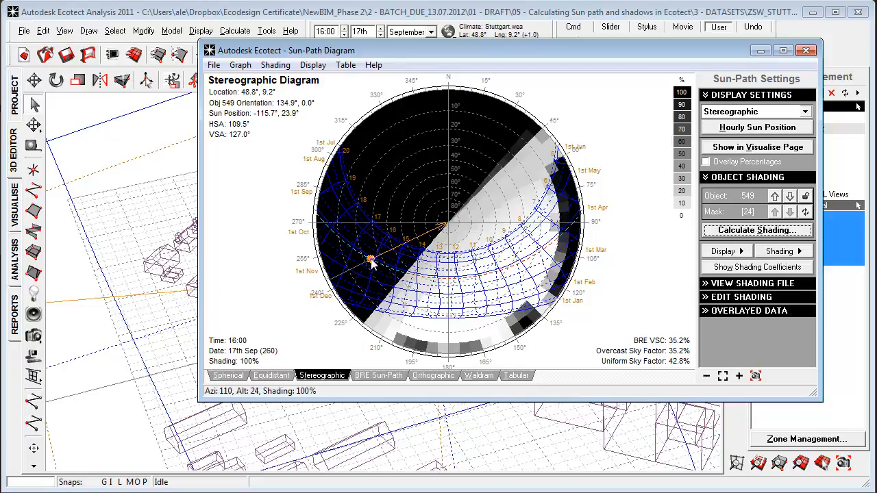
- Drag the sun marker to 29th Oct, 12th Nov 15:30 and 24th Dec, reading Shading % each time
left_click_drag(373, 259, 392, 269)
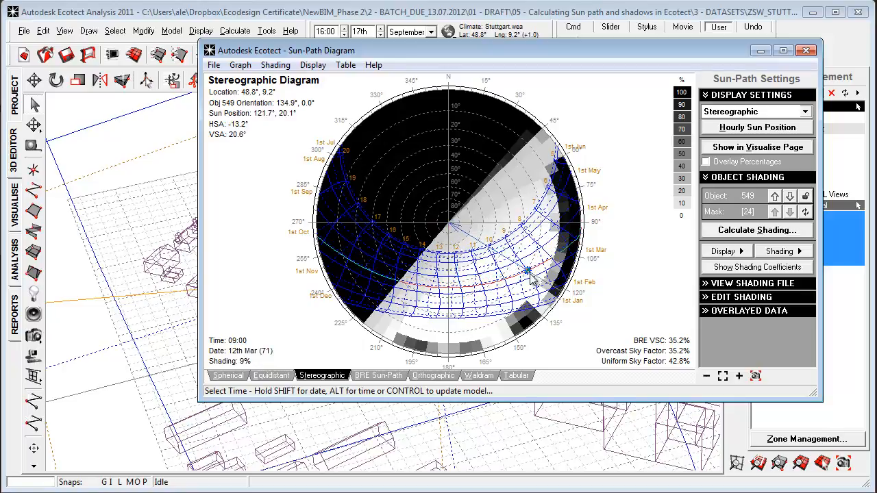
left_click(356, 260)
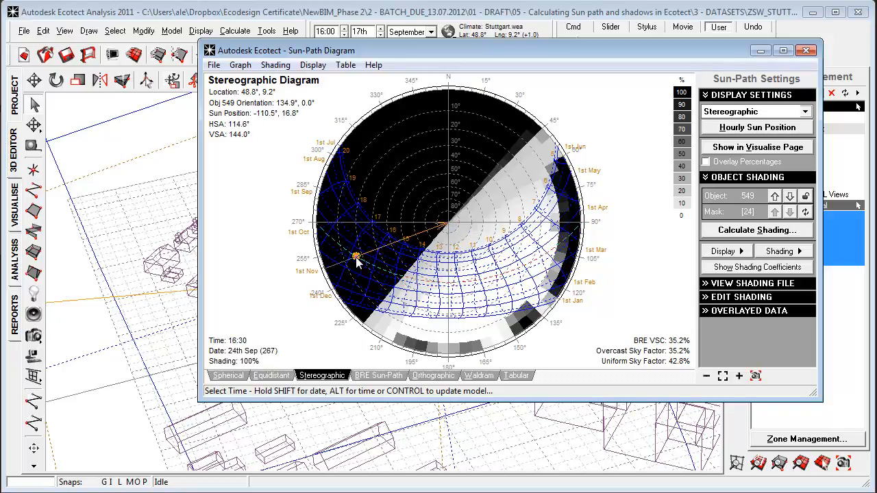
left_click_drag(356, 257, 510, 284)
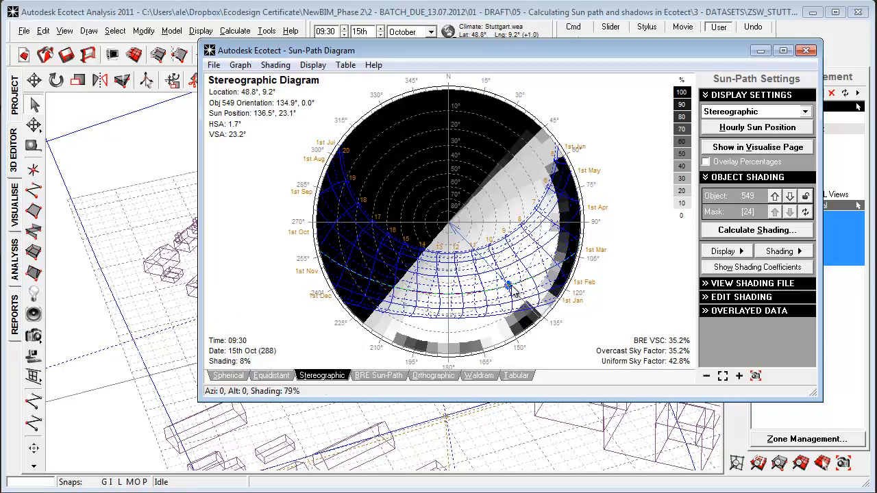
left_click_drag(510, 282, 538, 287)
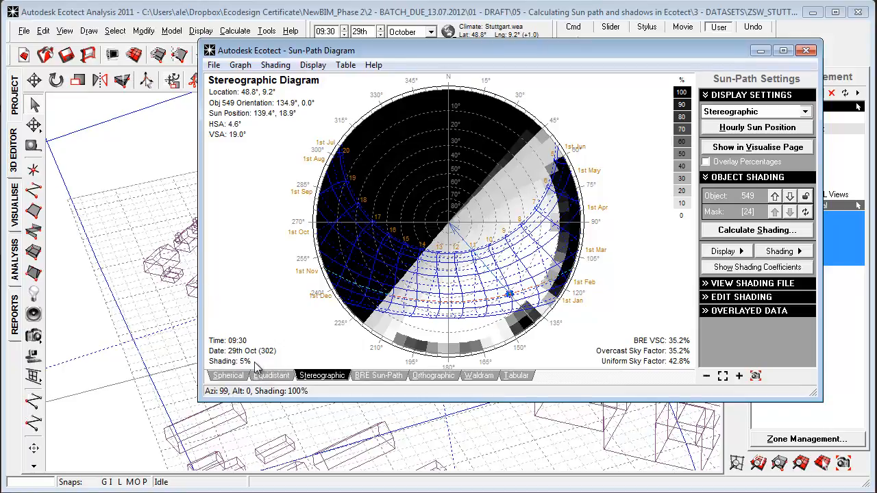
mouse_move(527, 203)
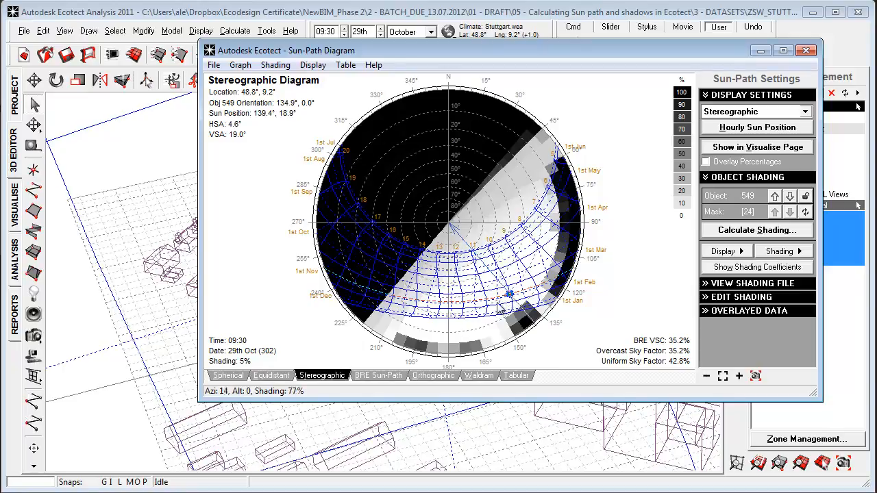
mouse_move(515, 304)
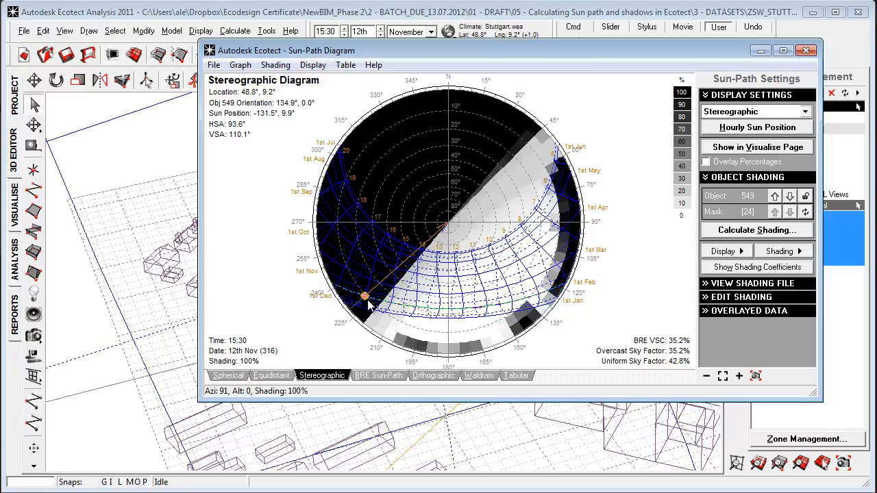
left_click_drag(365, 296, 447, 320)
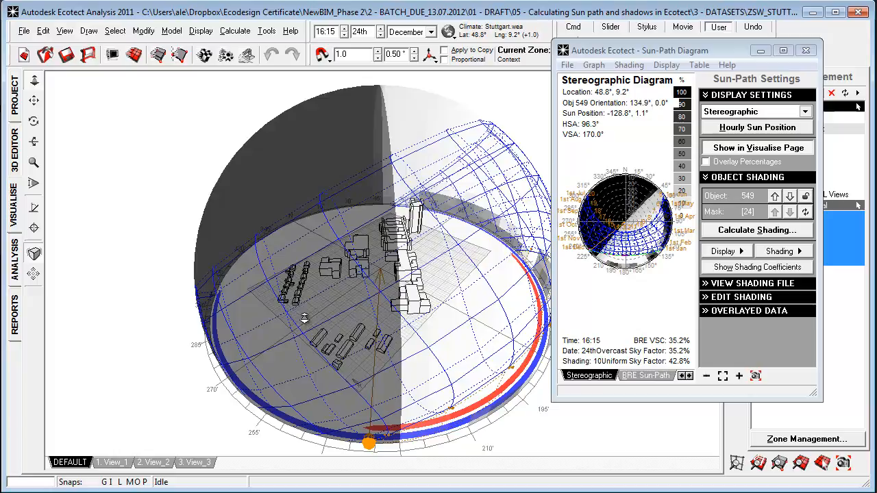
mouse_move(341, 338)
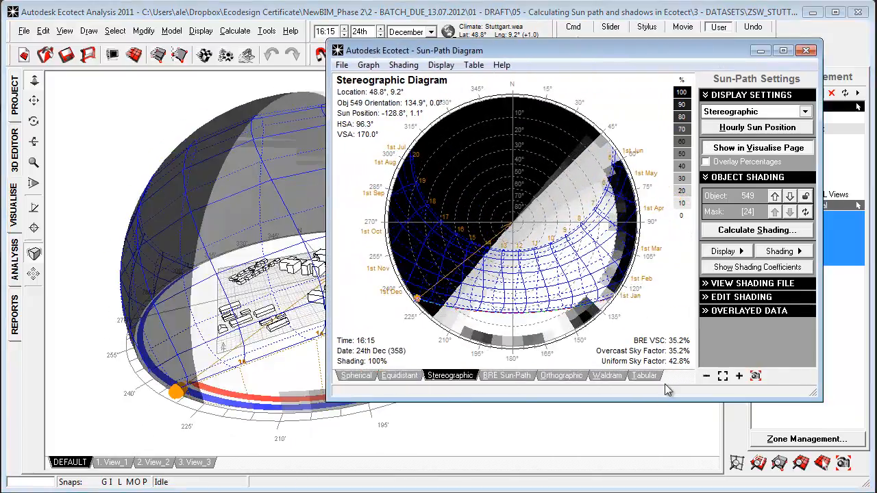
- Show the 24th December hourly sun positions, HSA, VSA and shading as a table
left_click(644, 376)
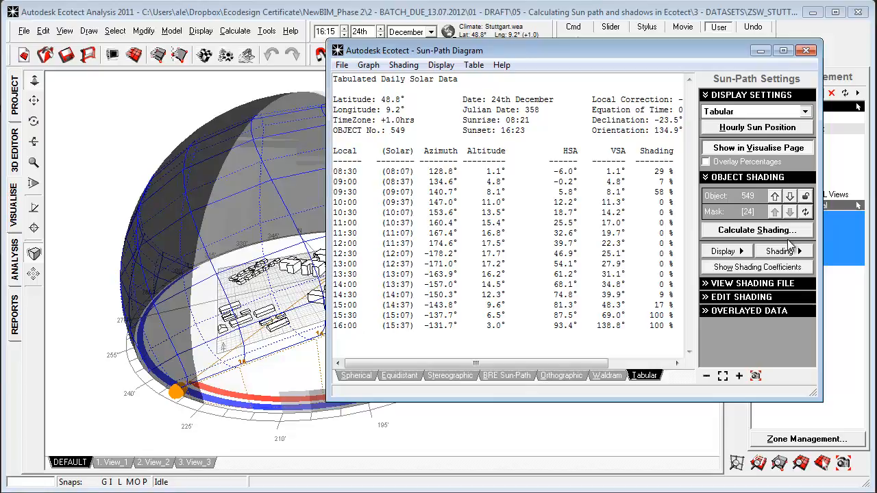
mouse_move(592, 267)
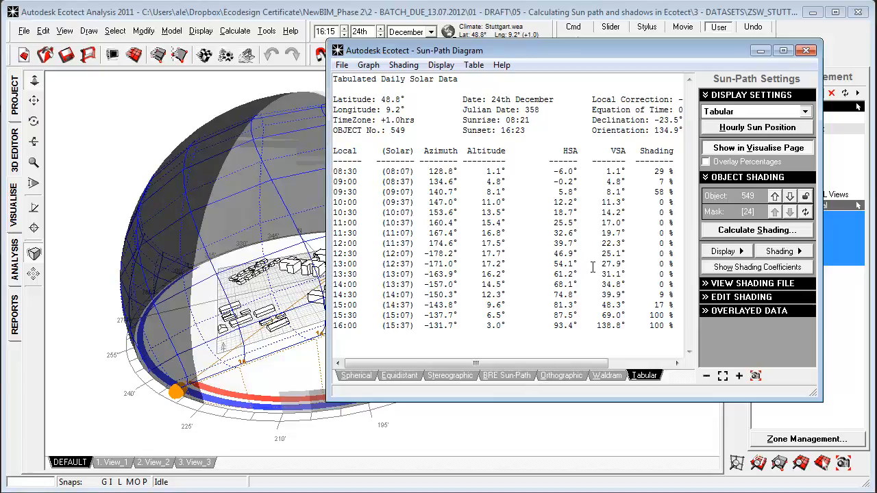
mouse_move(677, 326)
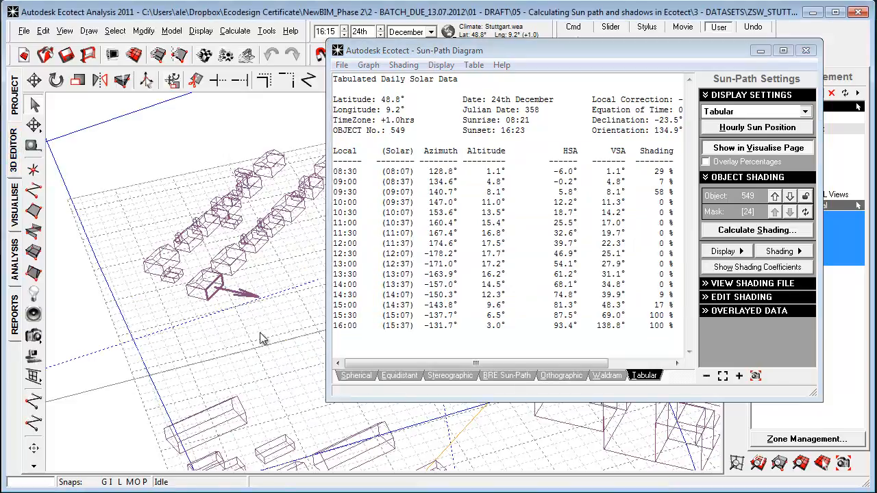
- Recalculate shading with Calculated Data set to Solar Stress - Direct Only, overlaying average watts on the diagram
left_click_drag(264, 340, 107, 359)
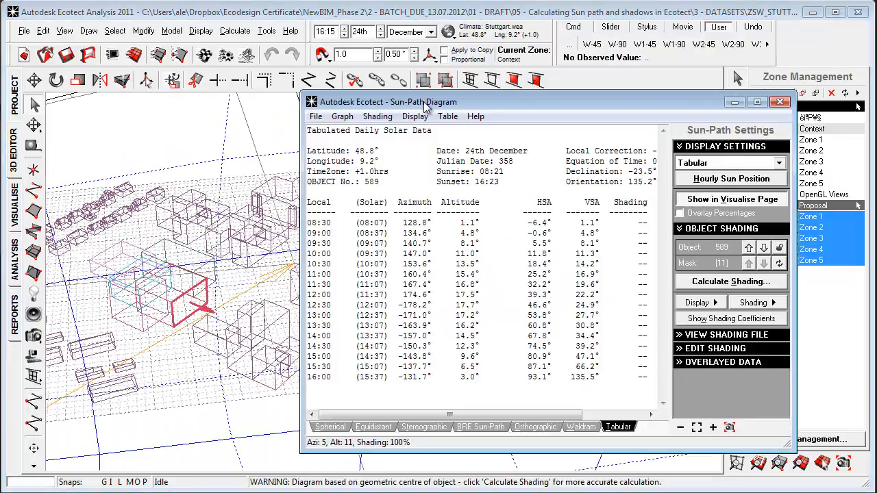
left_click_drag(398, 102, 397, 90)
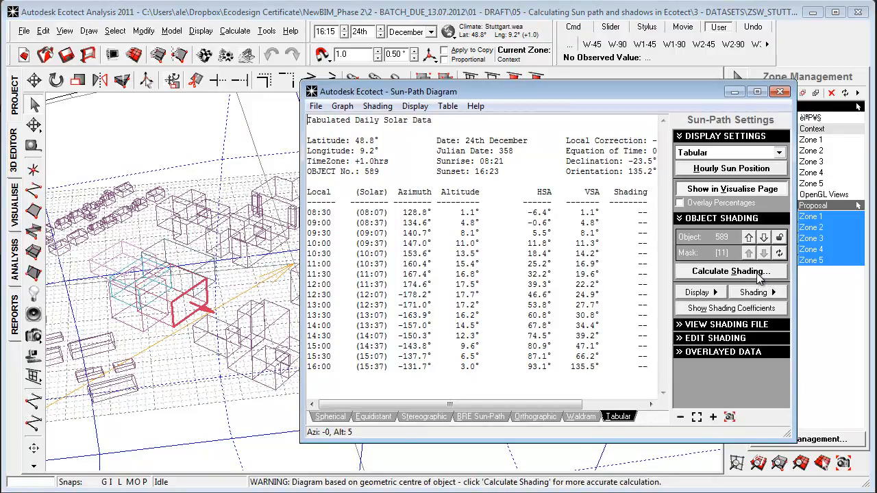
left_click(729, 271)
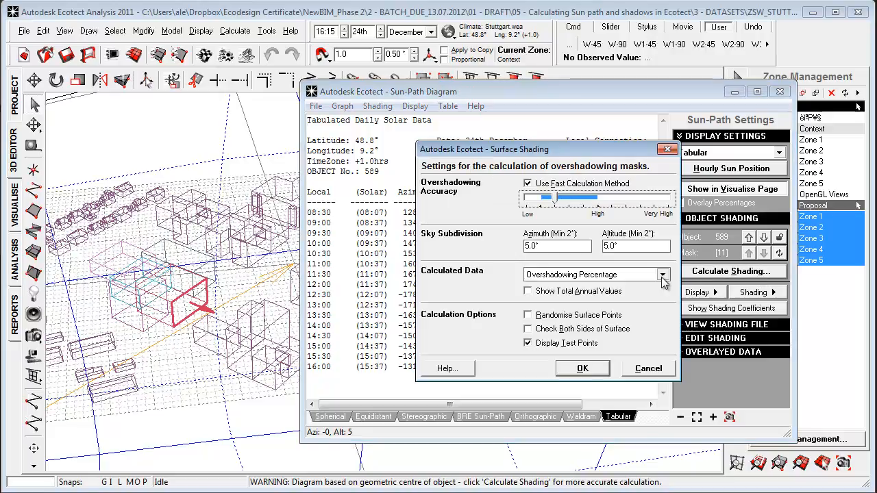
left_click(660, 274)
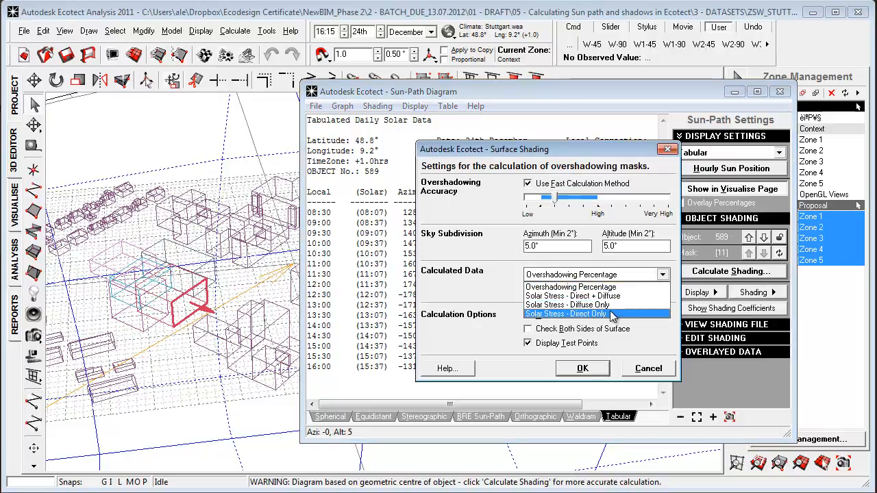
left_click(581, 367)
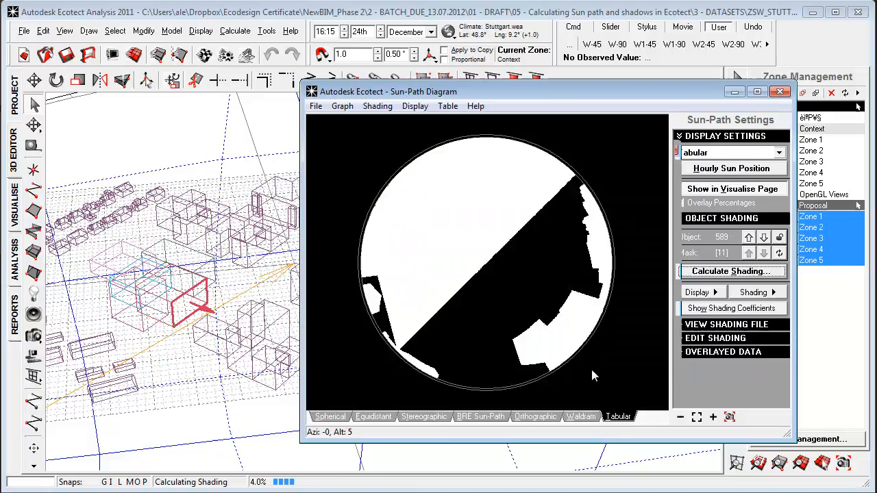
left_click(425, 417)
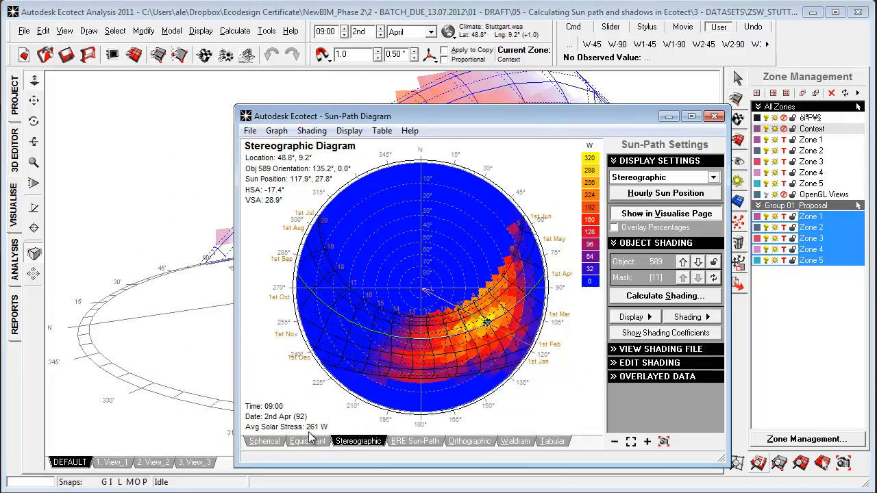
mouse_move(318, 436)
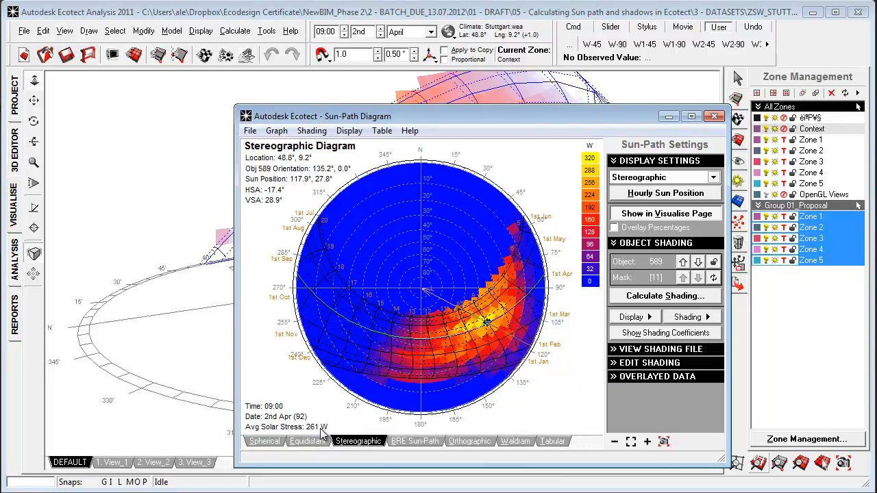
mouse_move(288, 359)
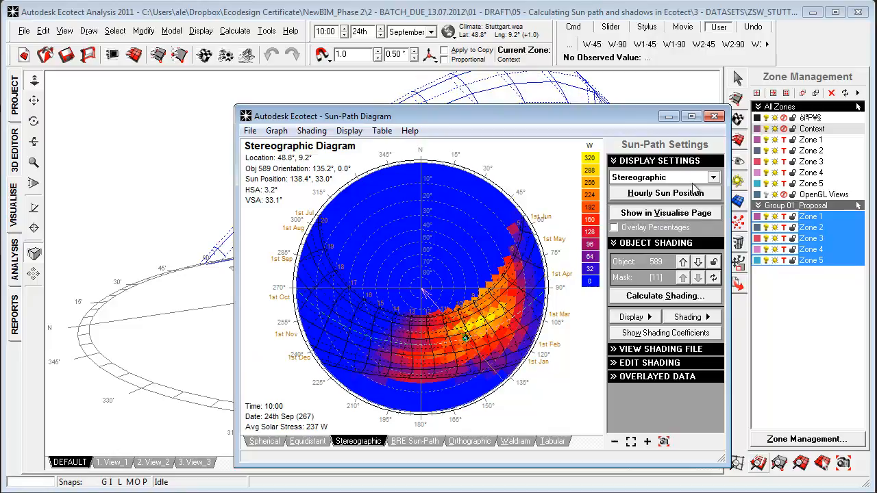
- Close the sun-path diagram, open Calculate > Solar Exposure for 24th September and Update Shading
left_click(714, 115)
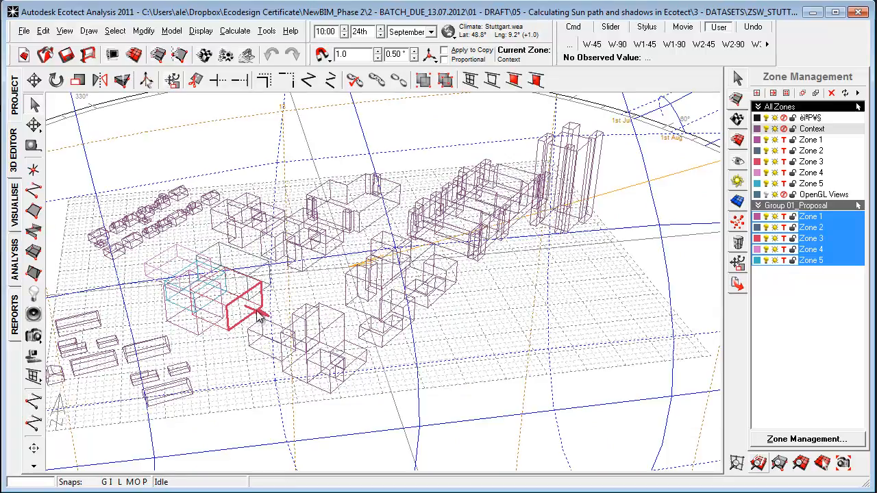
mouse_move(245, 304)
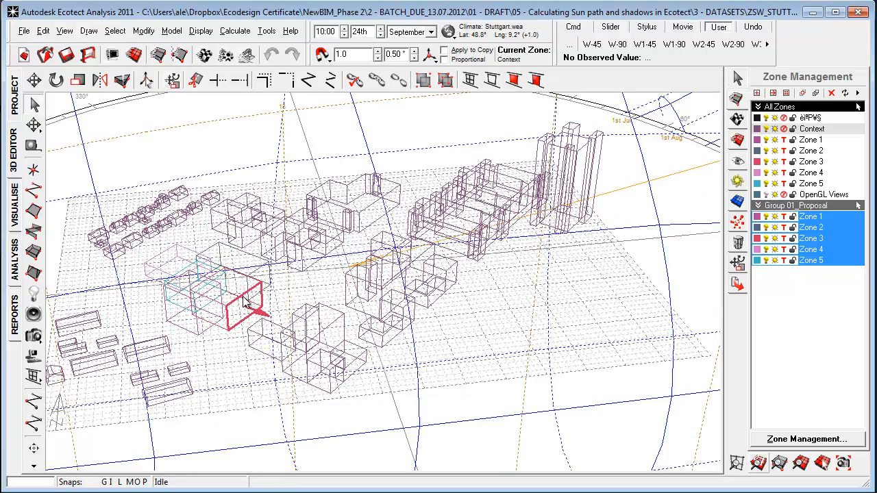
left_click(234, 30)
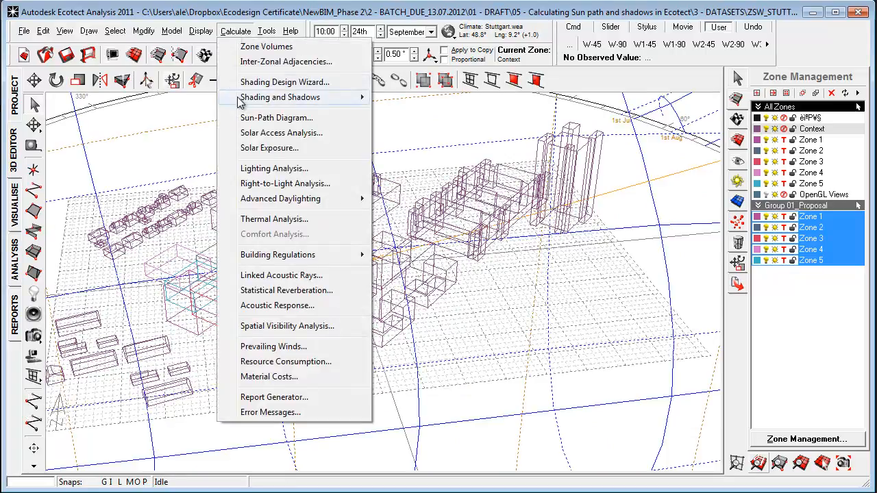
left_click(269, 148)
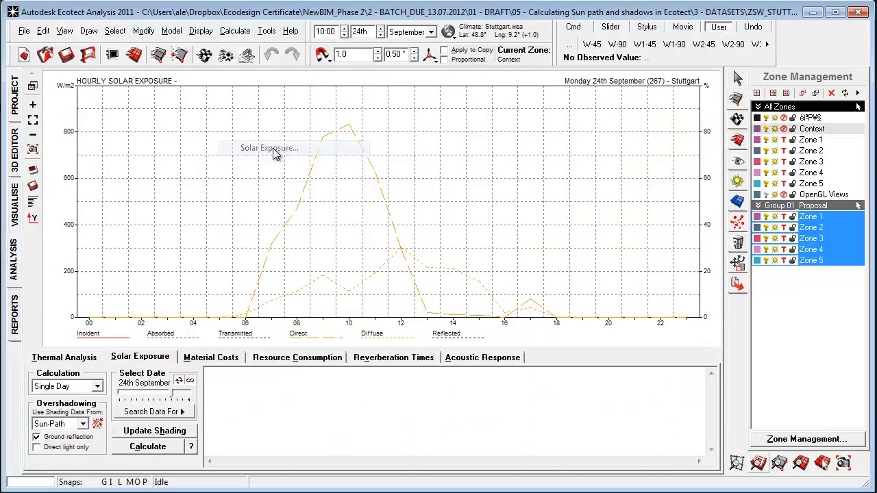
mouse_move(153, 430)
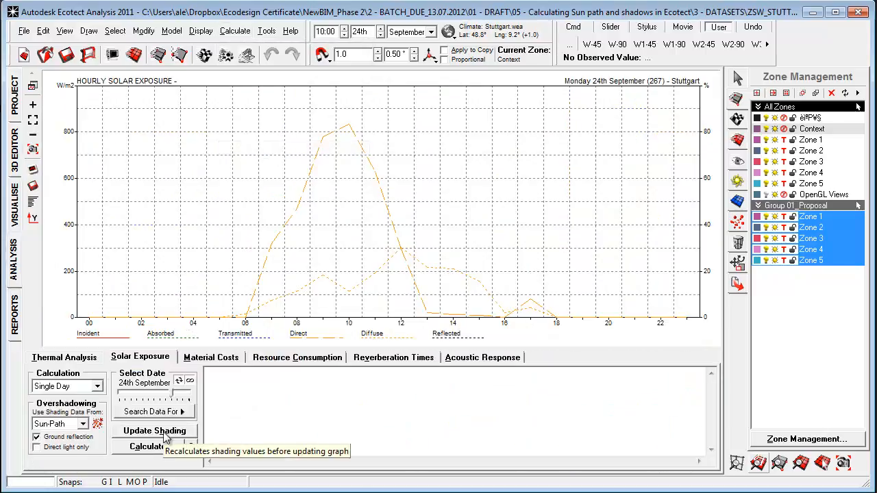
left_click(154, 431)
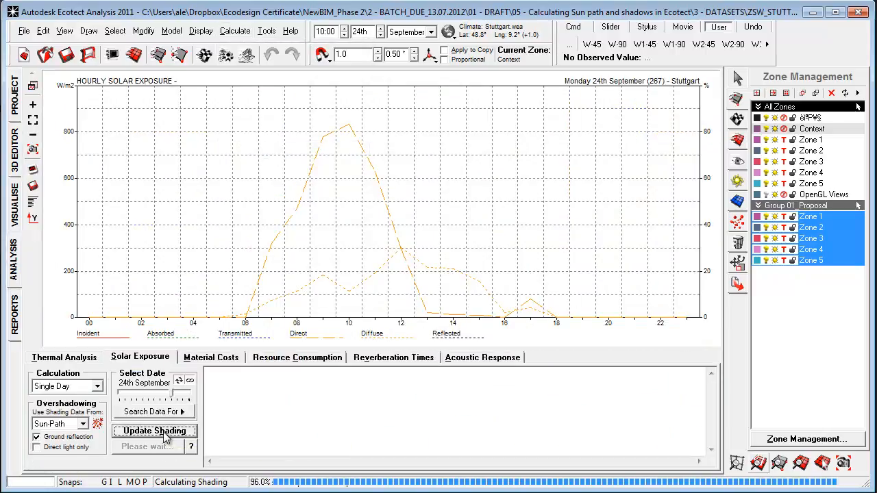
- Recalculate the hourly exposure for 3rd August and review the beam and incident values table
left_click(153, 430)
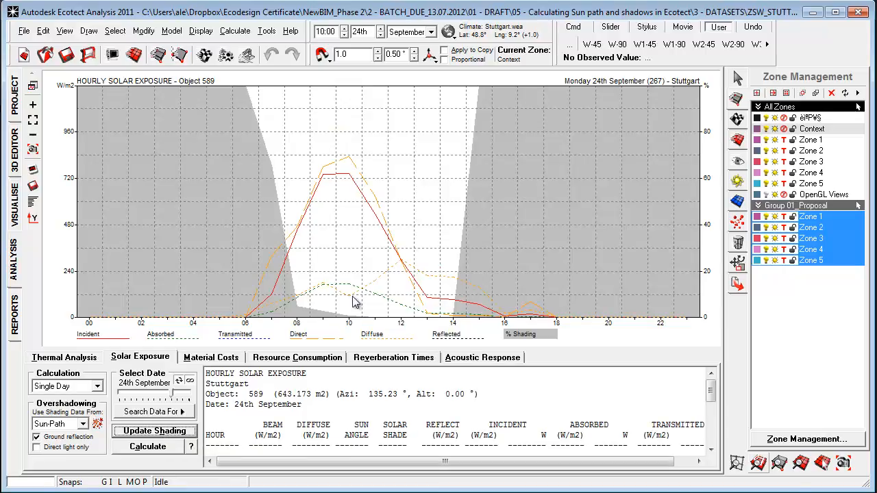
mouse_move(328, 302)
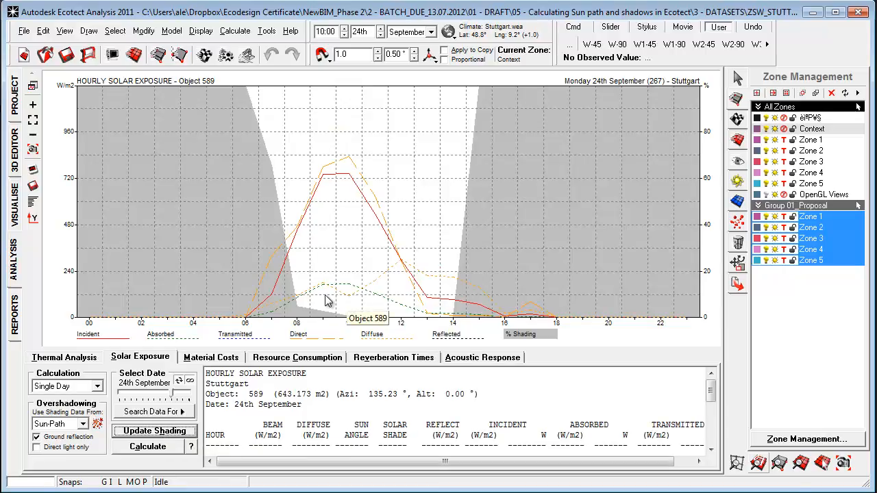
mouse_move(151, 206)
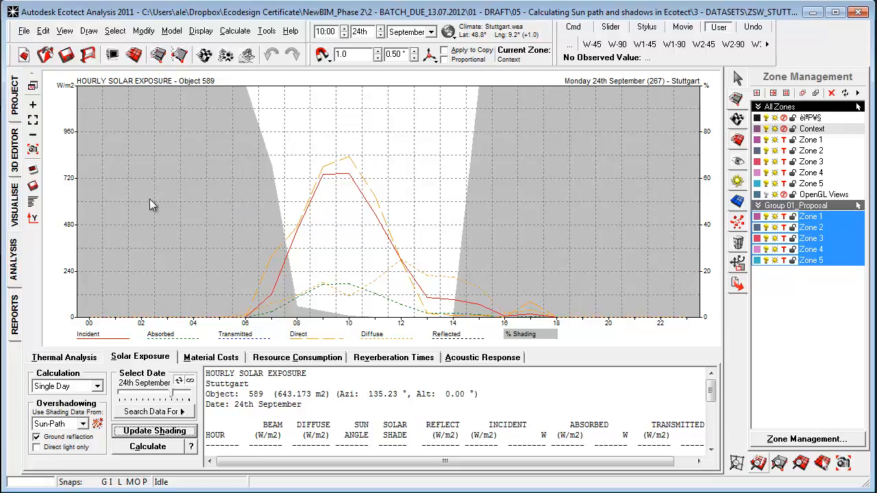
mouse_move(206, 261)
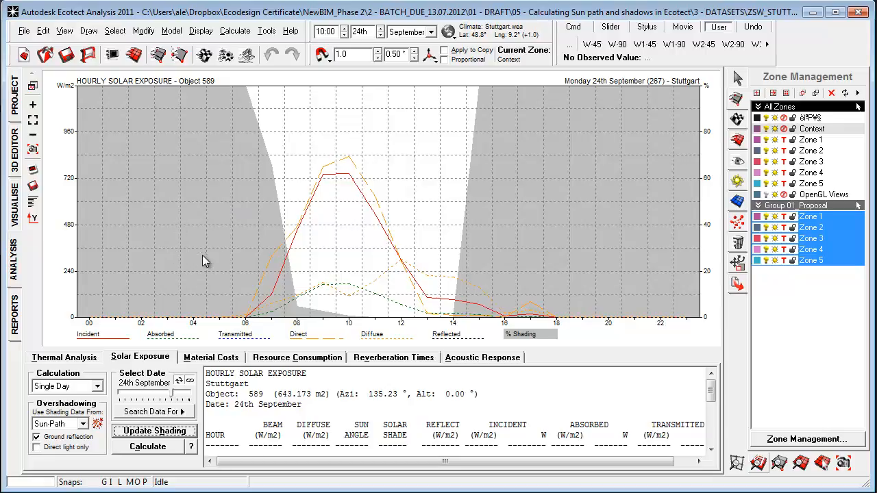
mouse_move(214, 279)
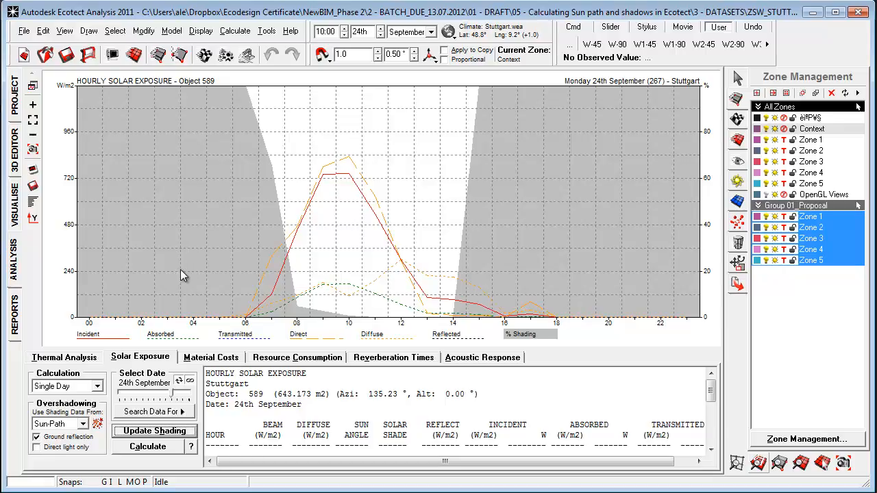
mouse_move(200, 248)
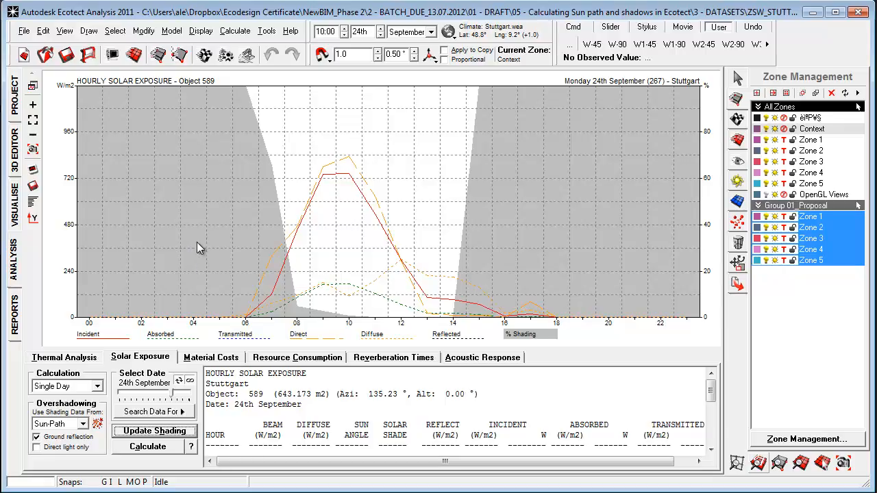
mouse_move(235, 312)
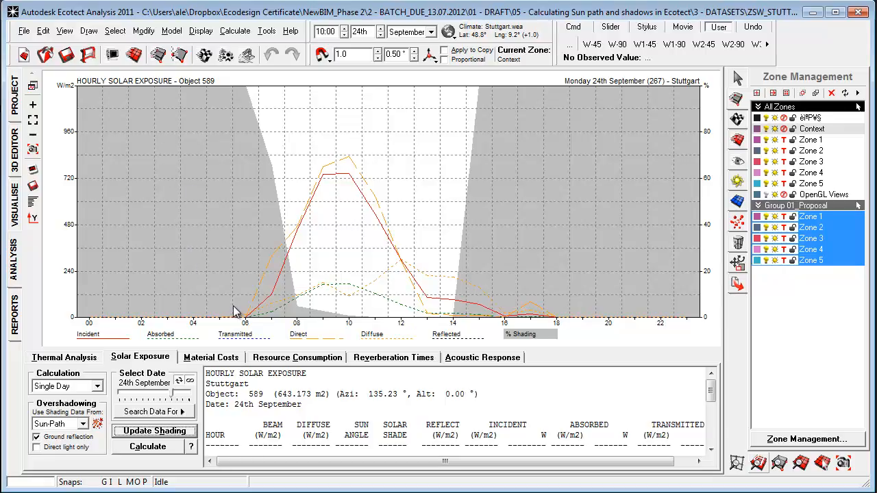
mouse_move(267, 304)
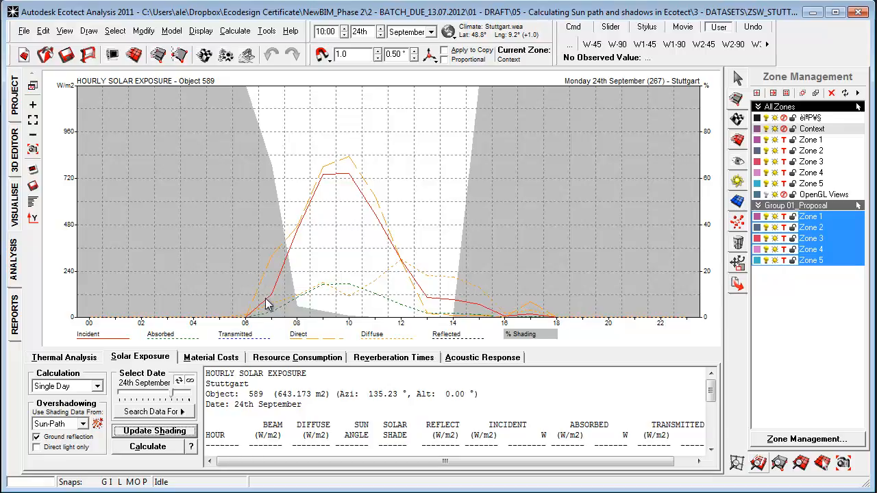
mouse_move(331, 276)
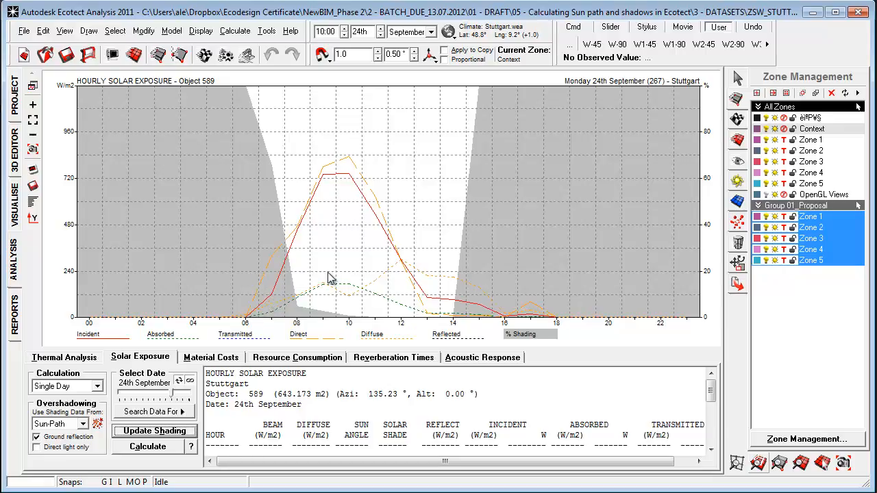
mouse_move(343, 207)
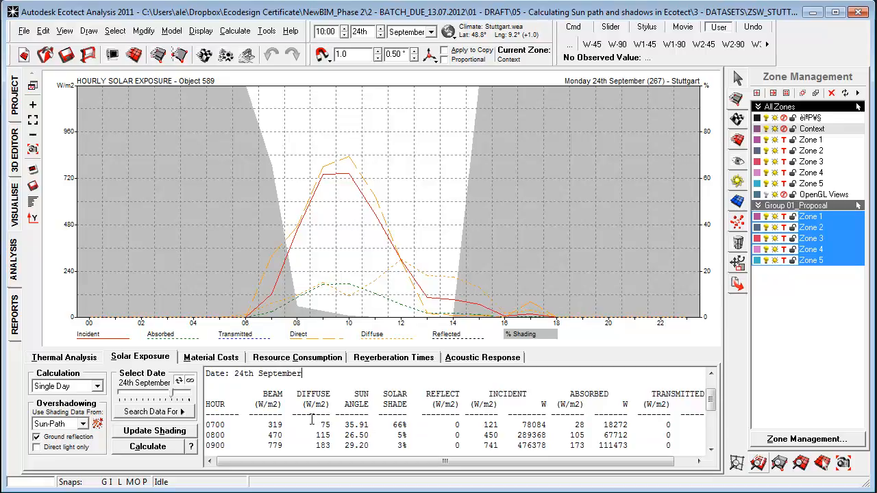
scroll("down", 3)
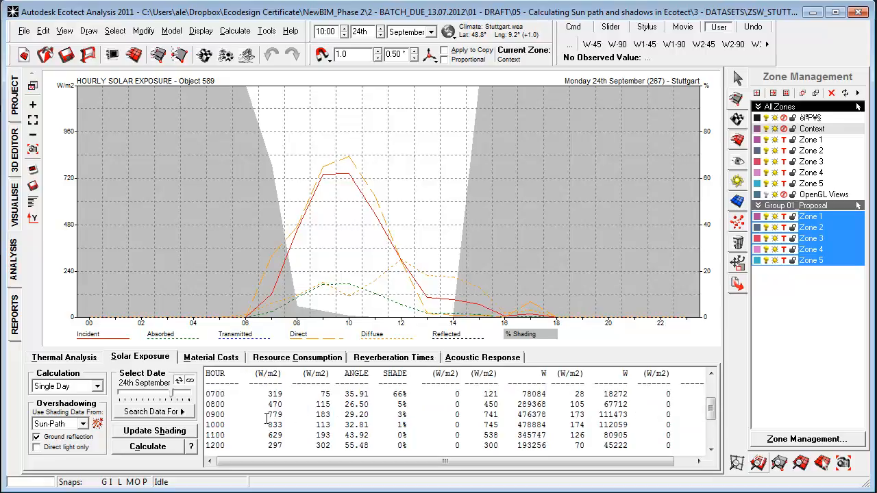
mouse_move(117, 345)
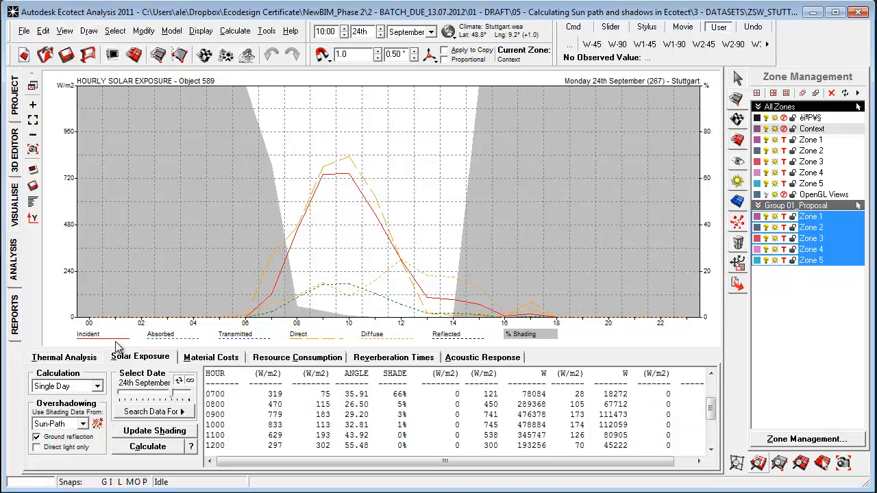
mouse_move(109, 343)
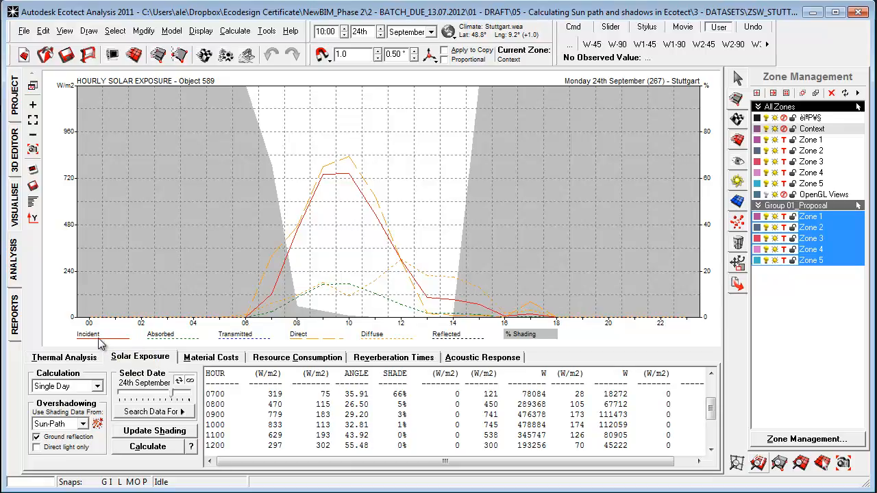
mouse_move(163, 342)
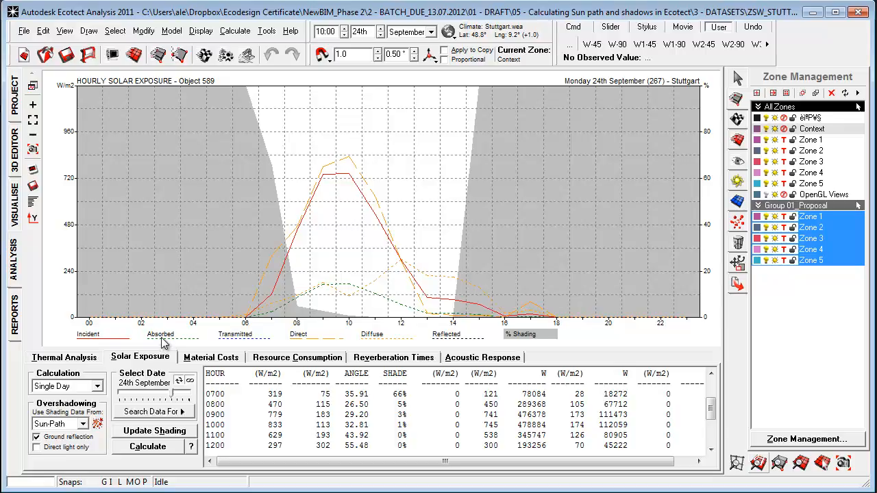
mouse_move(192, 340)
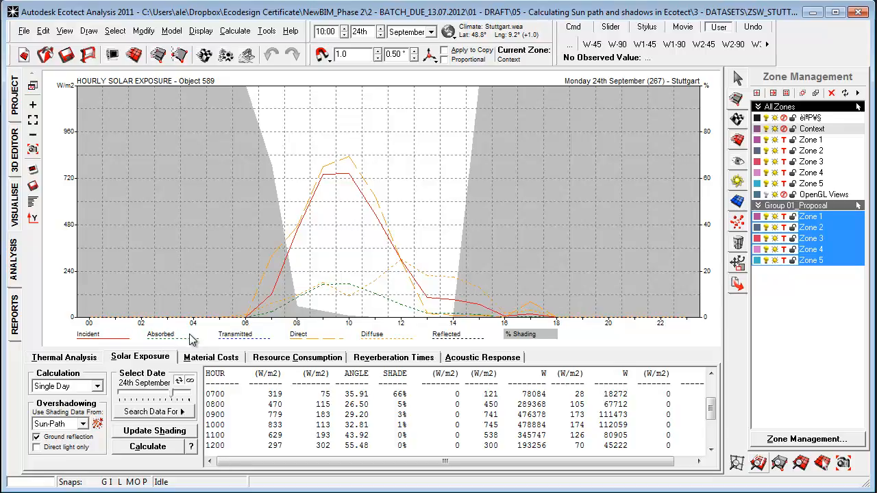
mouse_move(238, 344)
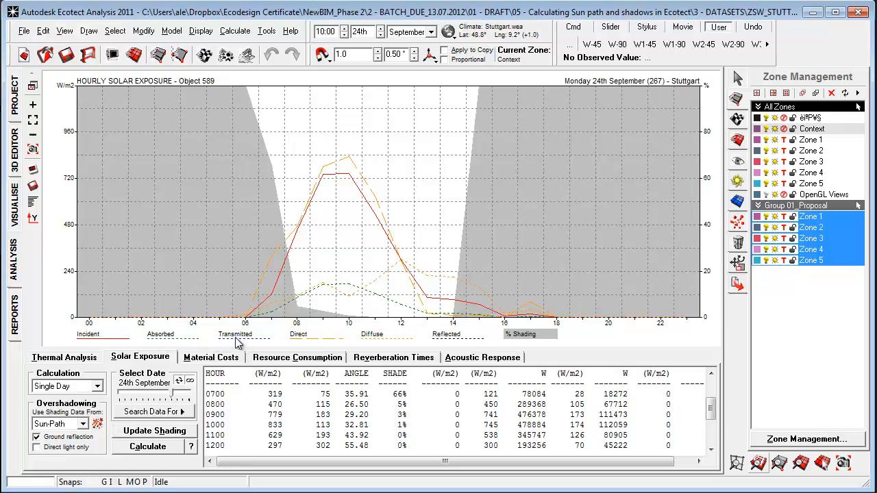
mouse_move(266, 339)
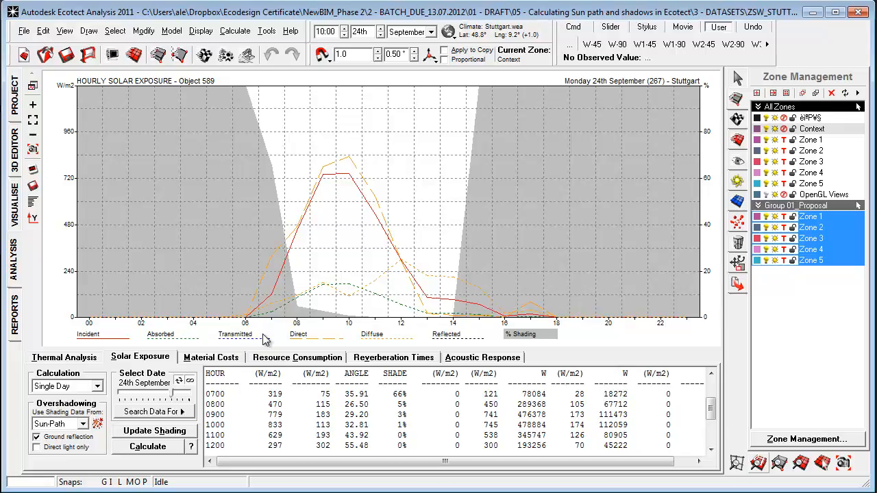
mouse_move(318, 343)
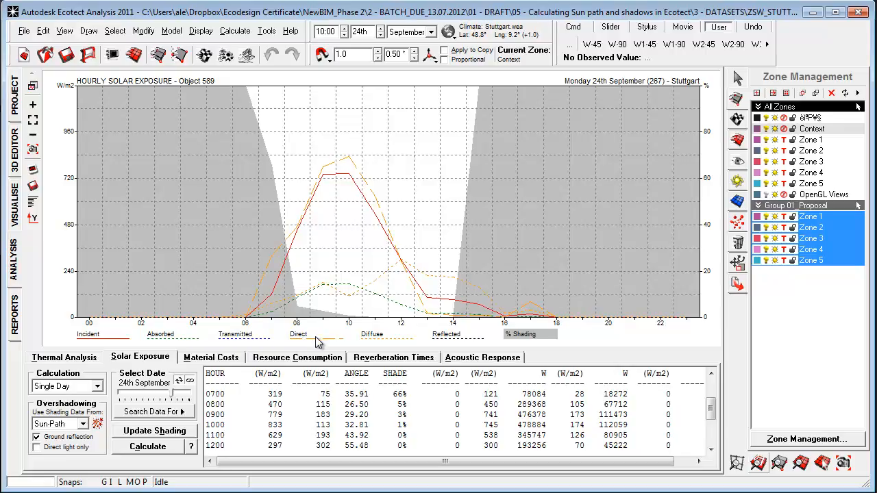
mouse_move(377, 345)
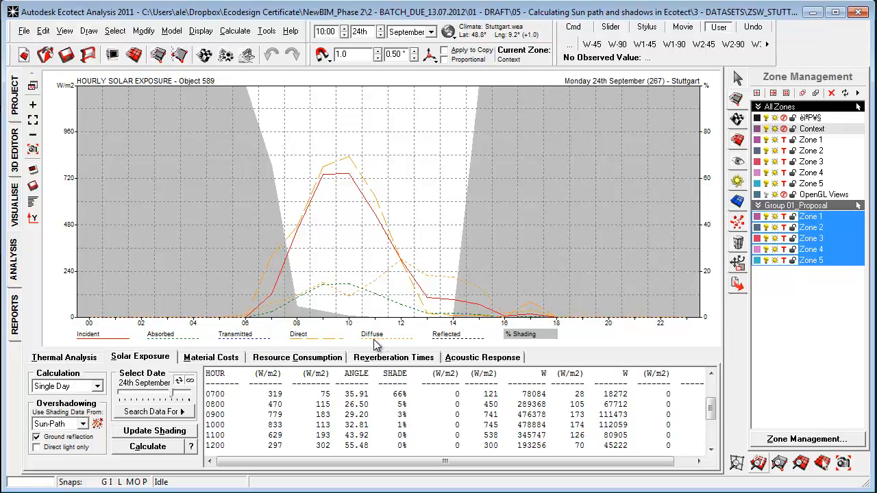
mouse_move(363, 349)
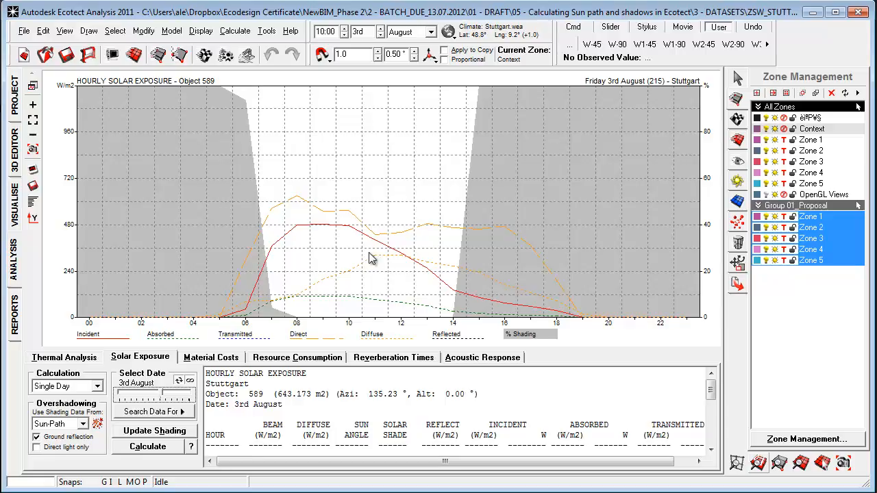
mouse_move(313, 325)
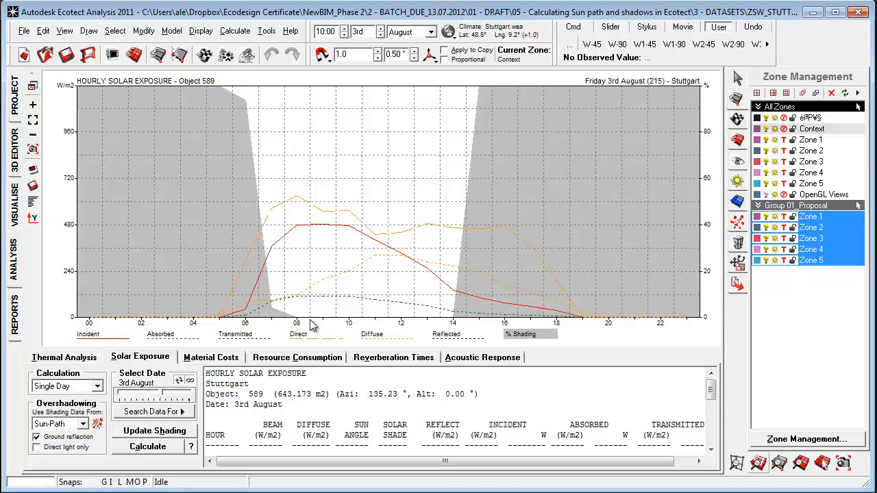
mouse_move(408, 335)
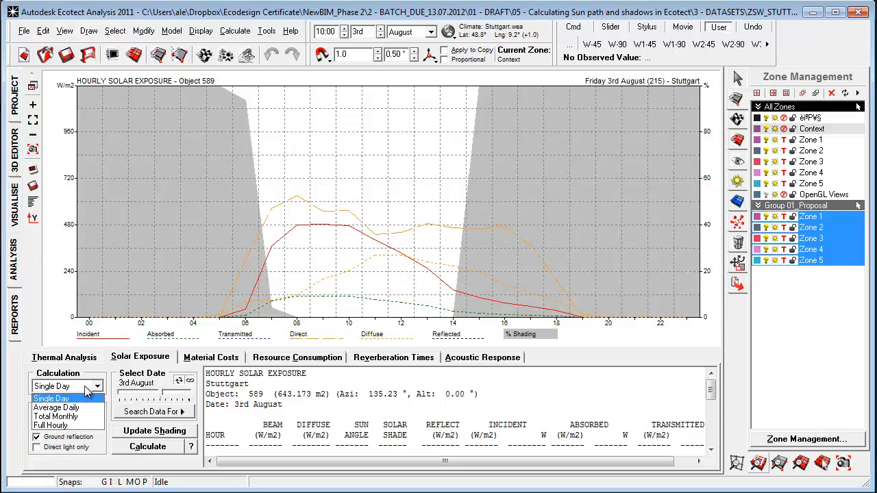
- Calculate the Average Daily incident radiation heatmap, review its monthly table, and return to 3D Editor
left_click(57, 407)
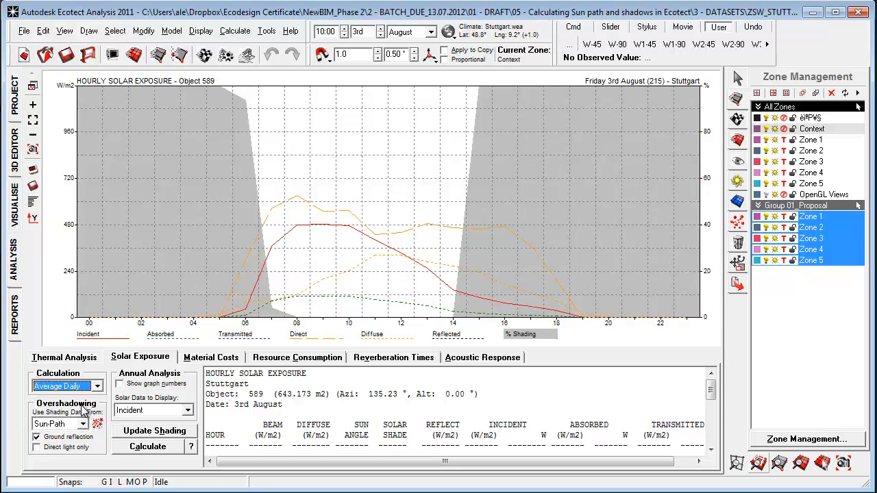
left_click(147, 446)
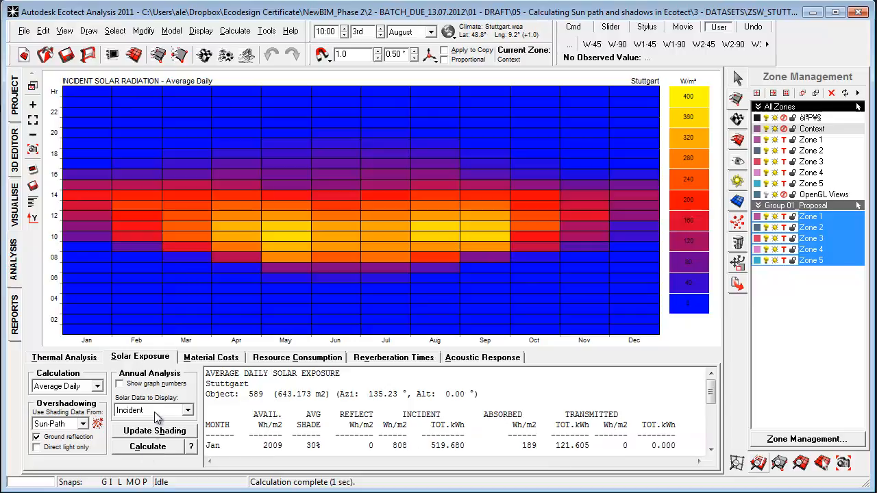
mouse_move(74, 219)
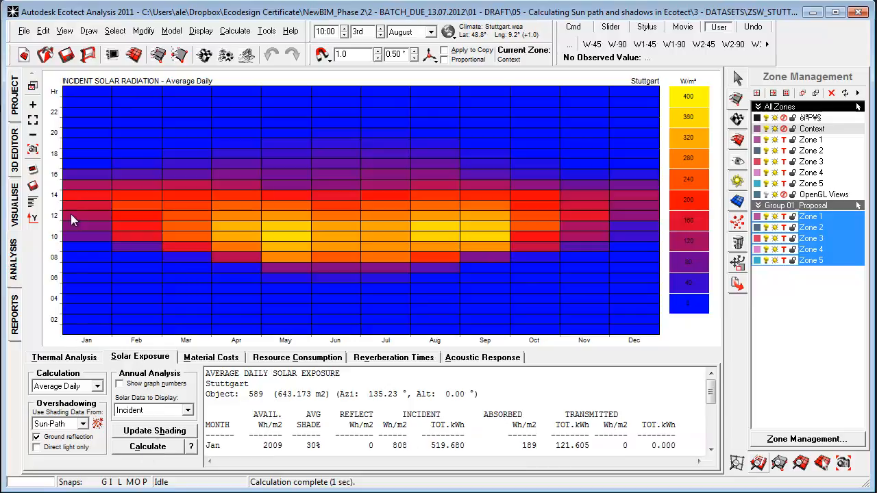
mouse_move(705, 349)
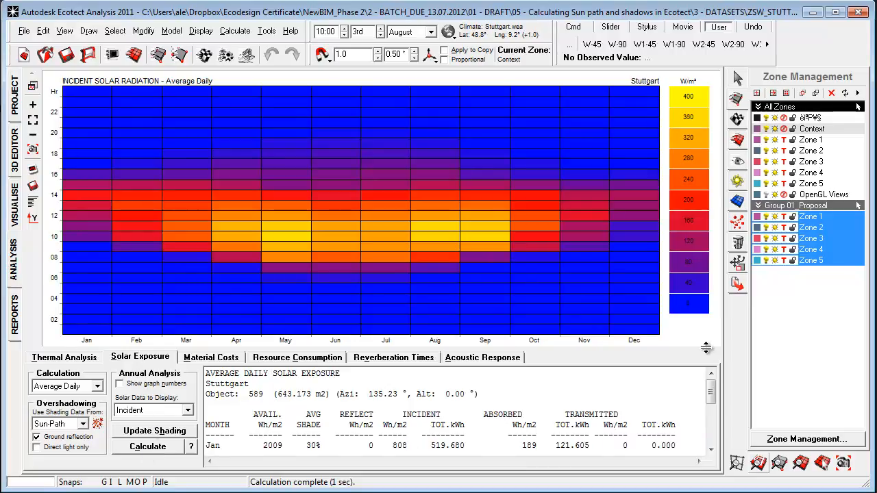
mouse_move(688, 102)
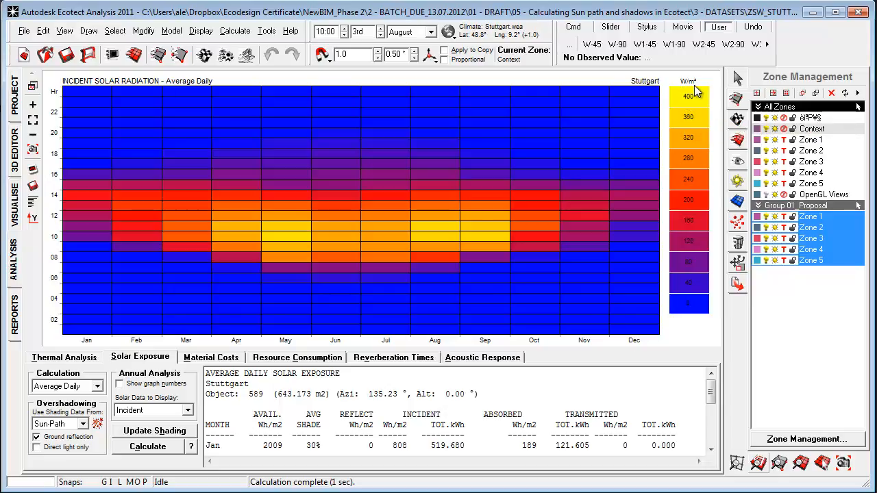
mouse_move(373, 257)
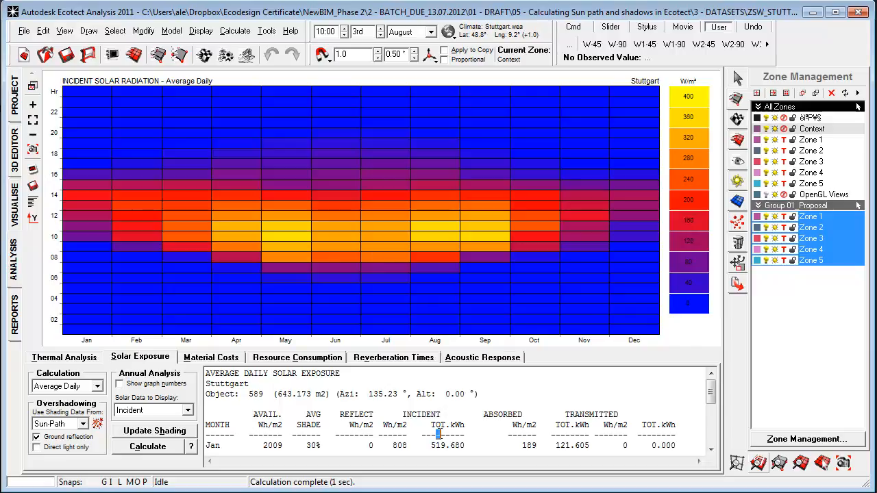
scroll("down", 3)
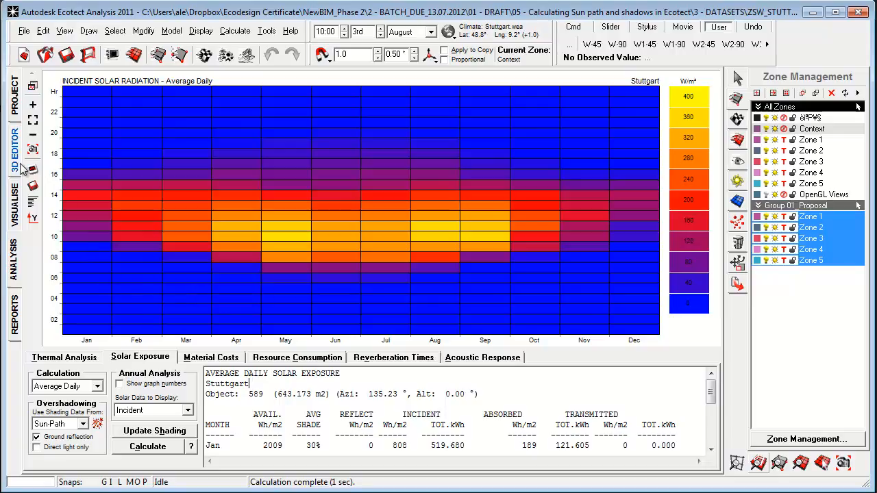
mouse_move(74, 239)
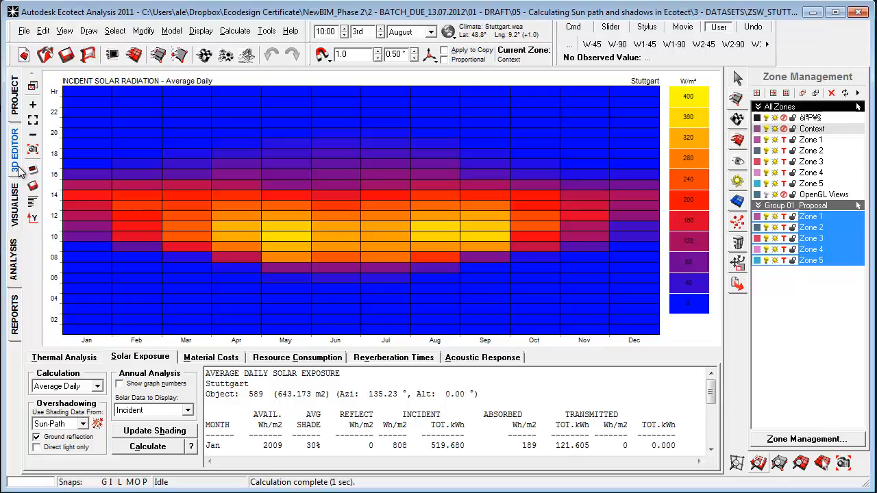
left_click(14, 156)
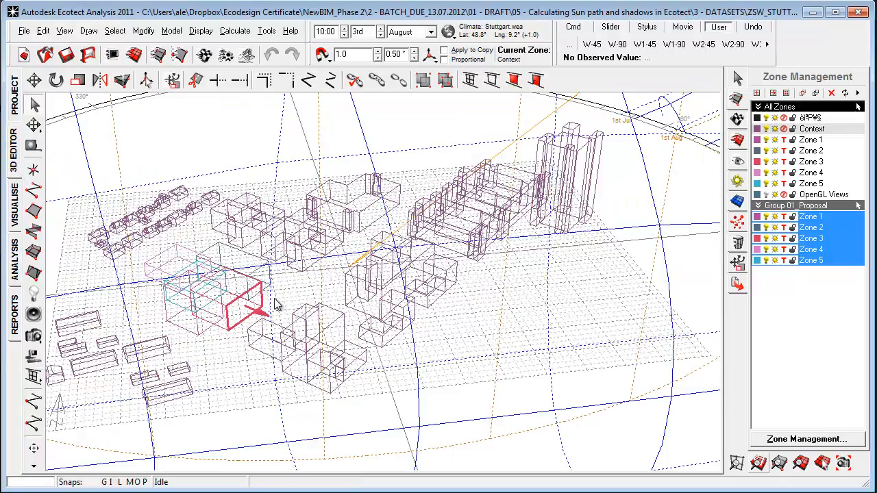